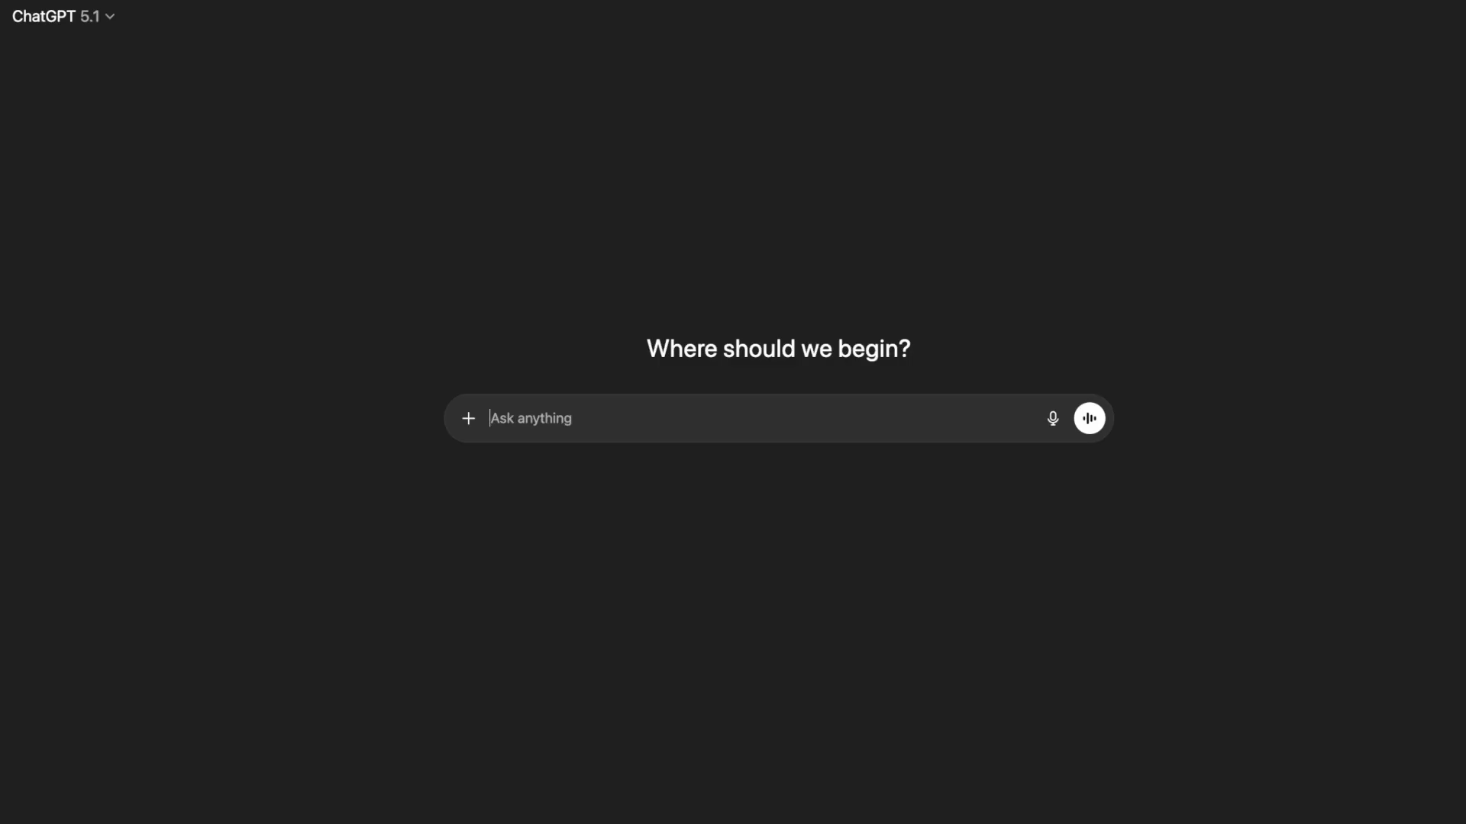
Step: Switch to the Thinking model and send the inverted-WASD, fall-off elimination and oof-sound request
{"action": "left_click", "coordinate": [58, 16]}
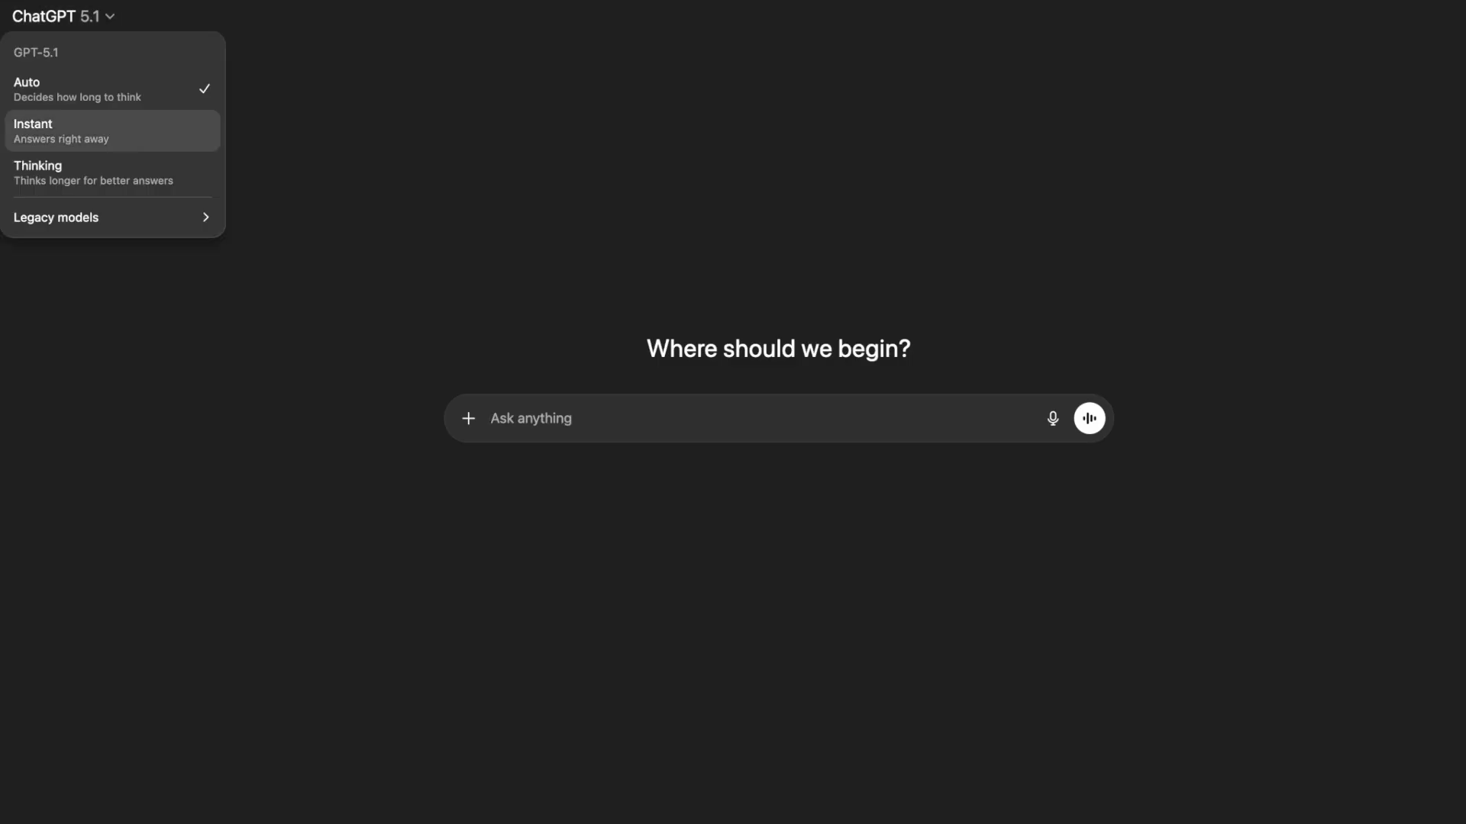
{"action": "left_click", "coordinate": [37, 173]}
{"action": "type", "text": "my wasd controls are inverted, fix it. i move really weirdly, i should fall off the map, and get eliminated, when i get eliminated, i should have an off"}
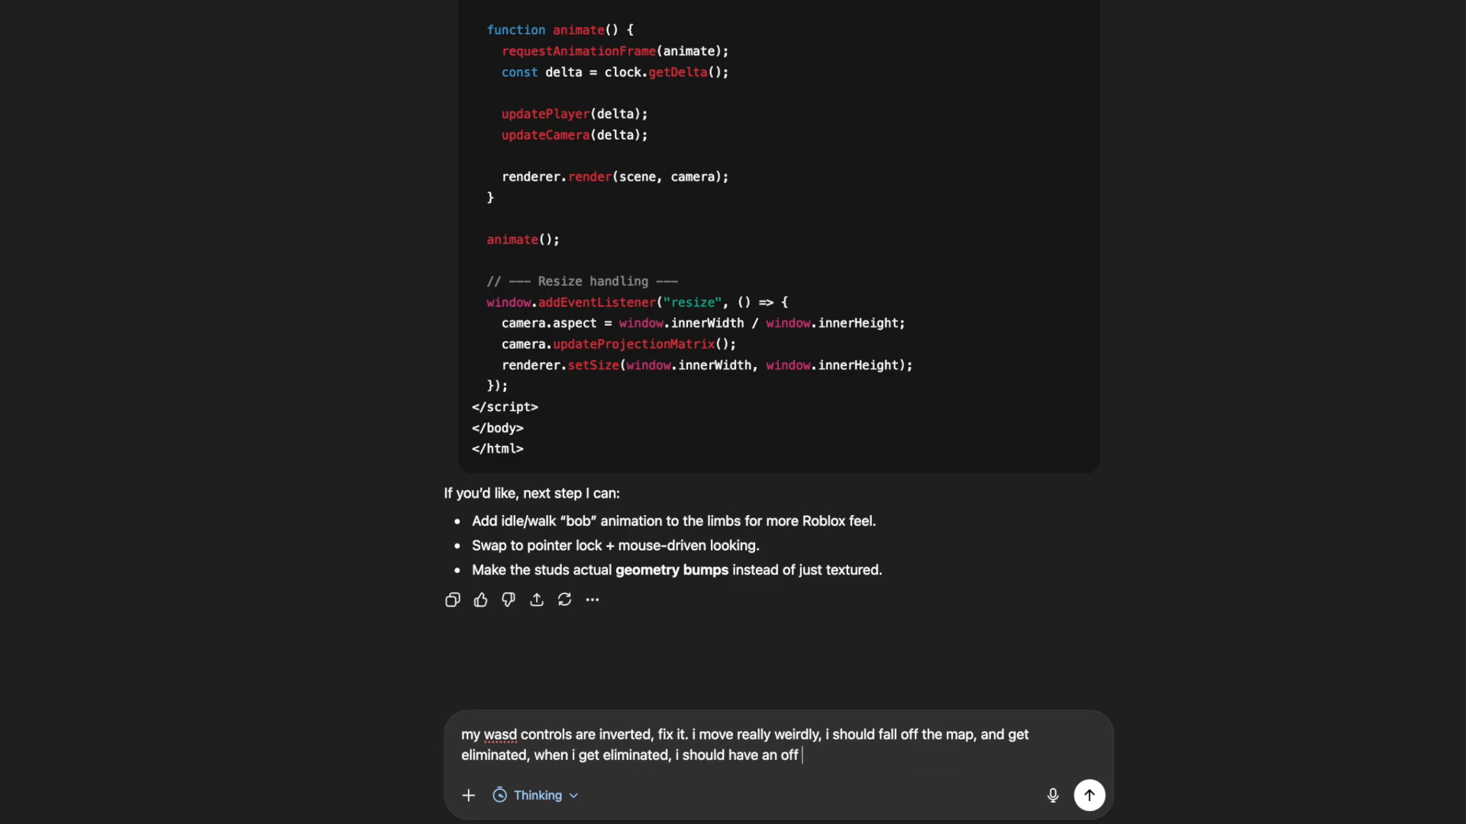
{"action": "left_click", "coordinate": [1087, 795]}
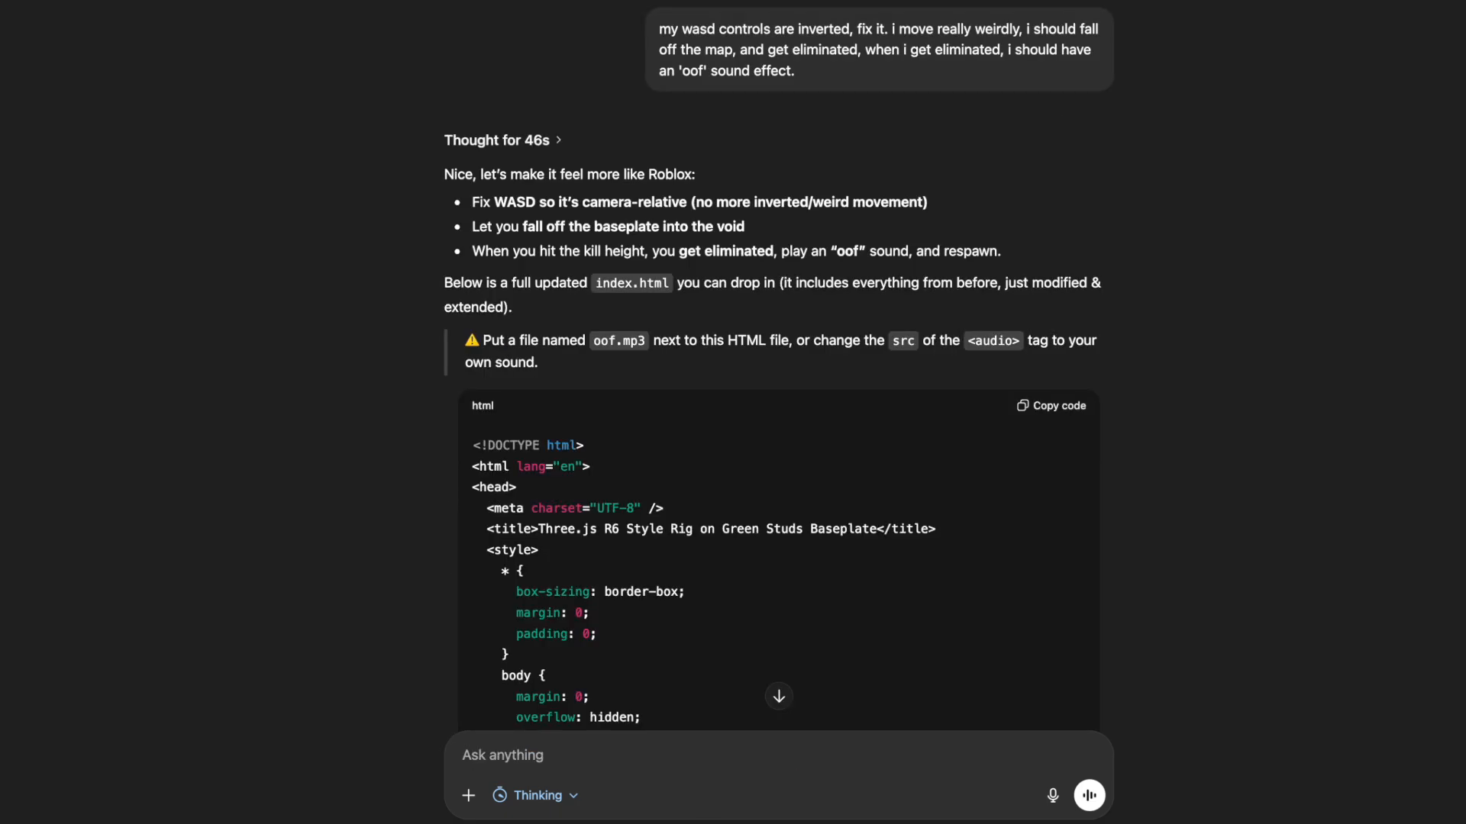
{"action": "scroll", "scroll_direction": "down", "scroll_amount": 3}
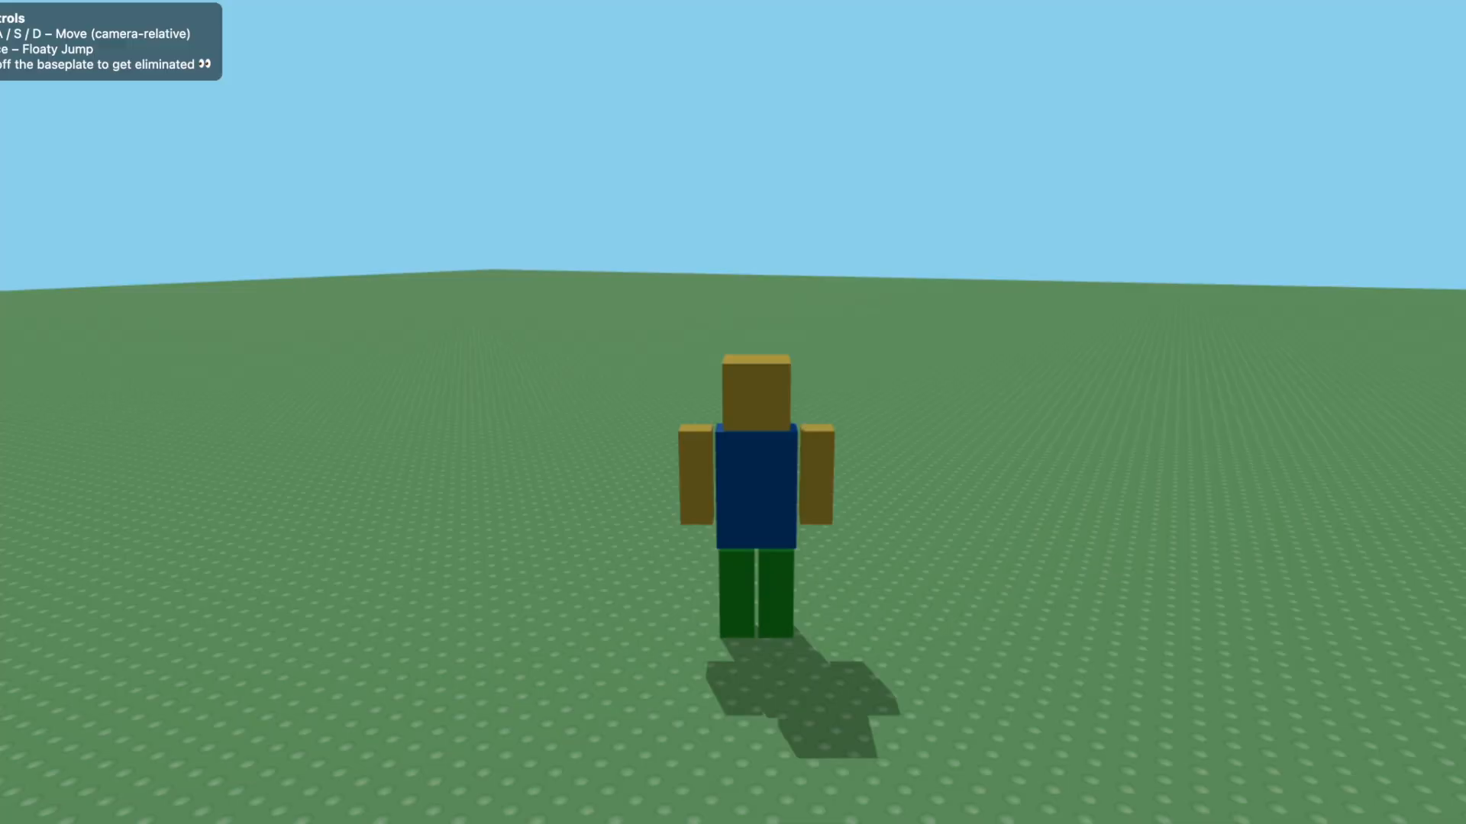
Step: Start typing a report that the camera is bugged
{"action": "type", "text": "my camera is bugged when"}
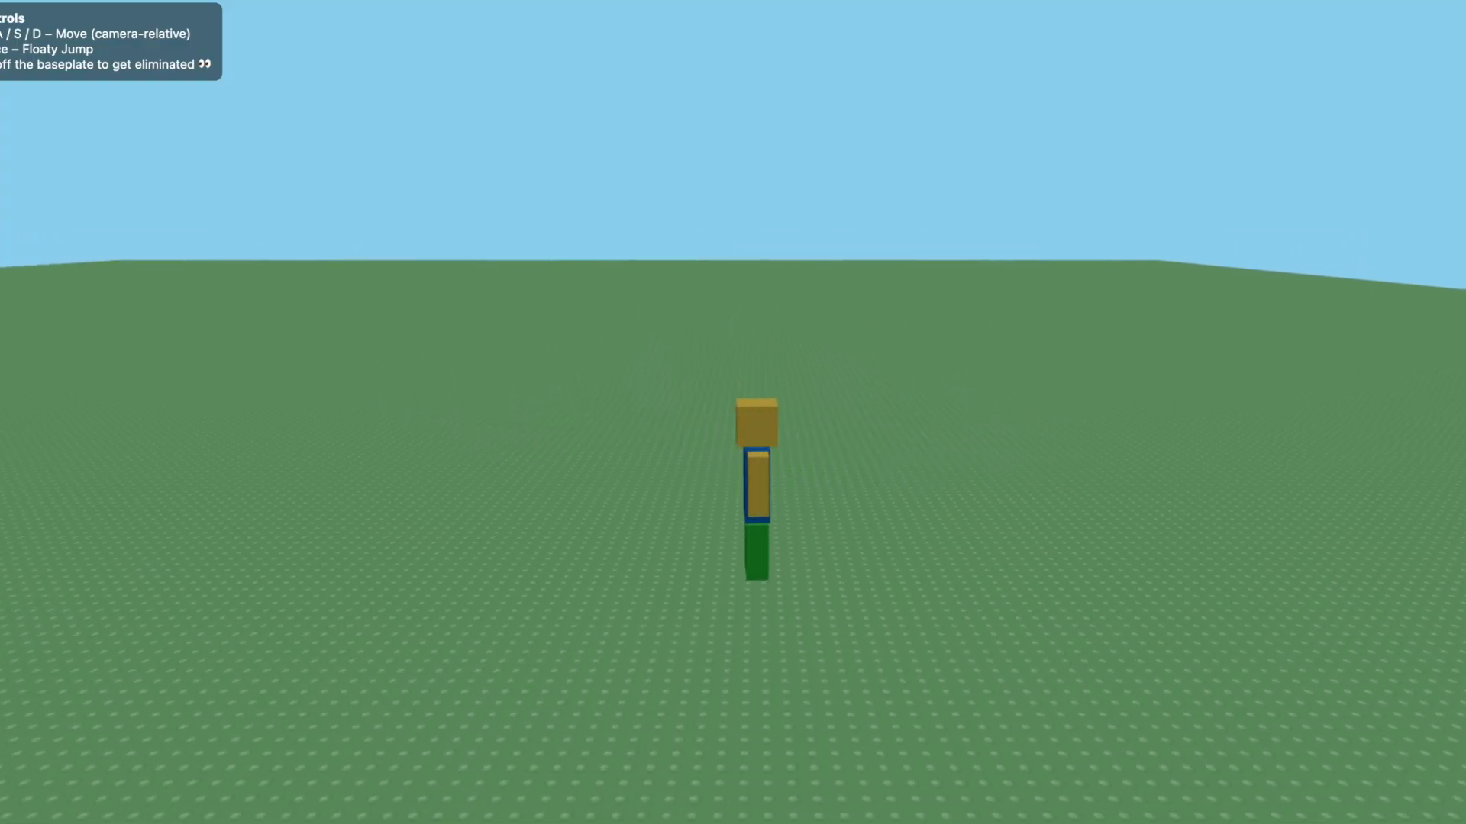
Step: Type a request to add camera lock while holding the right mouse button
{"action": "type", "text": "add a"}
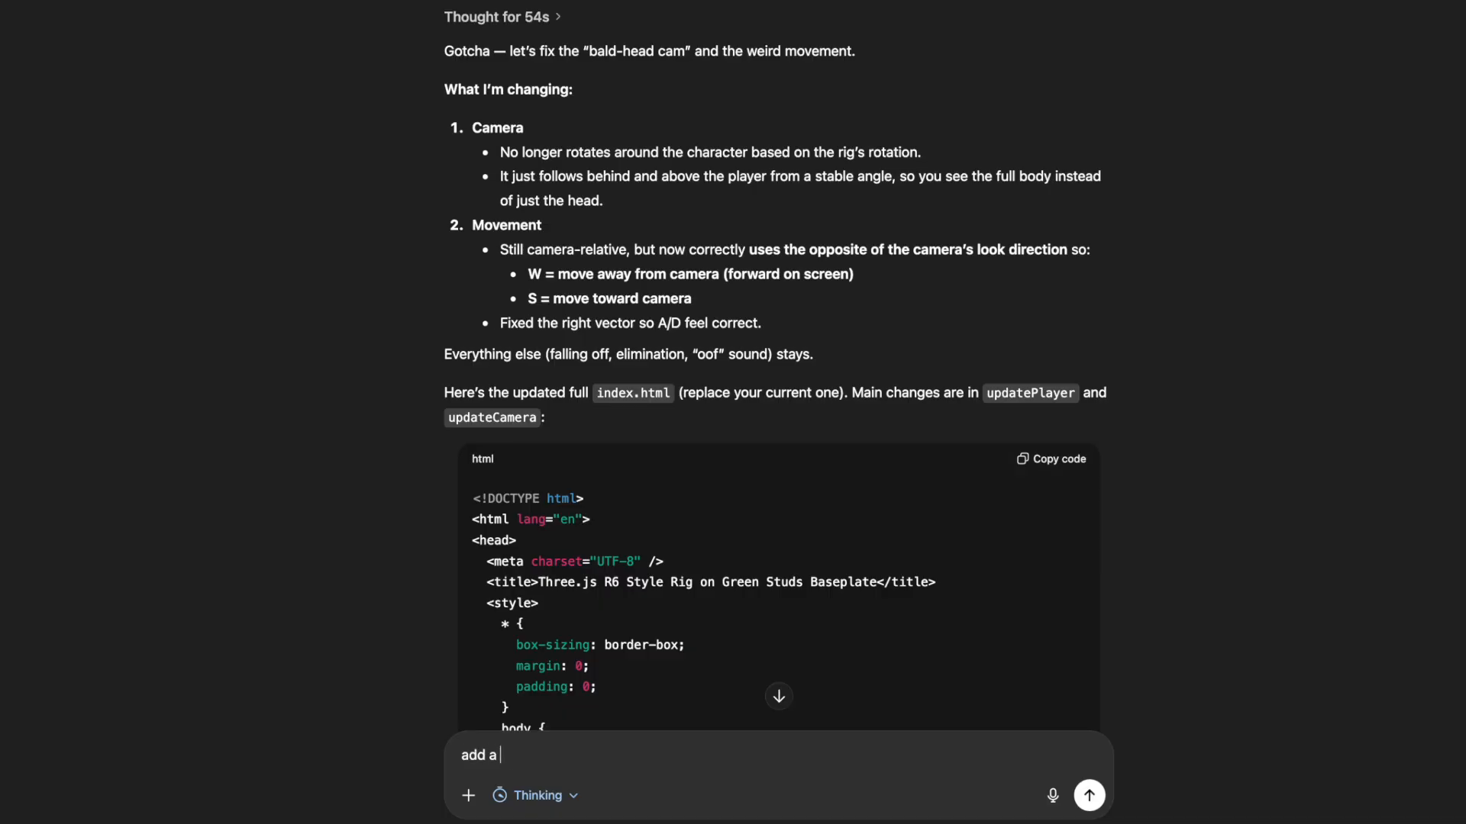
{"action": "type", "text": "camera lock when i hold righ"}
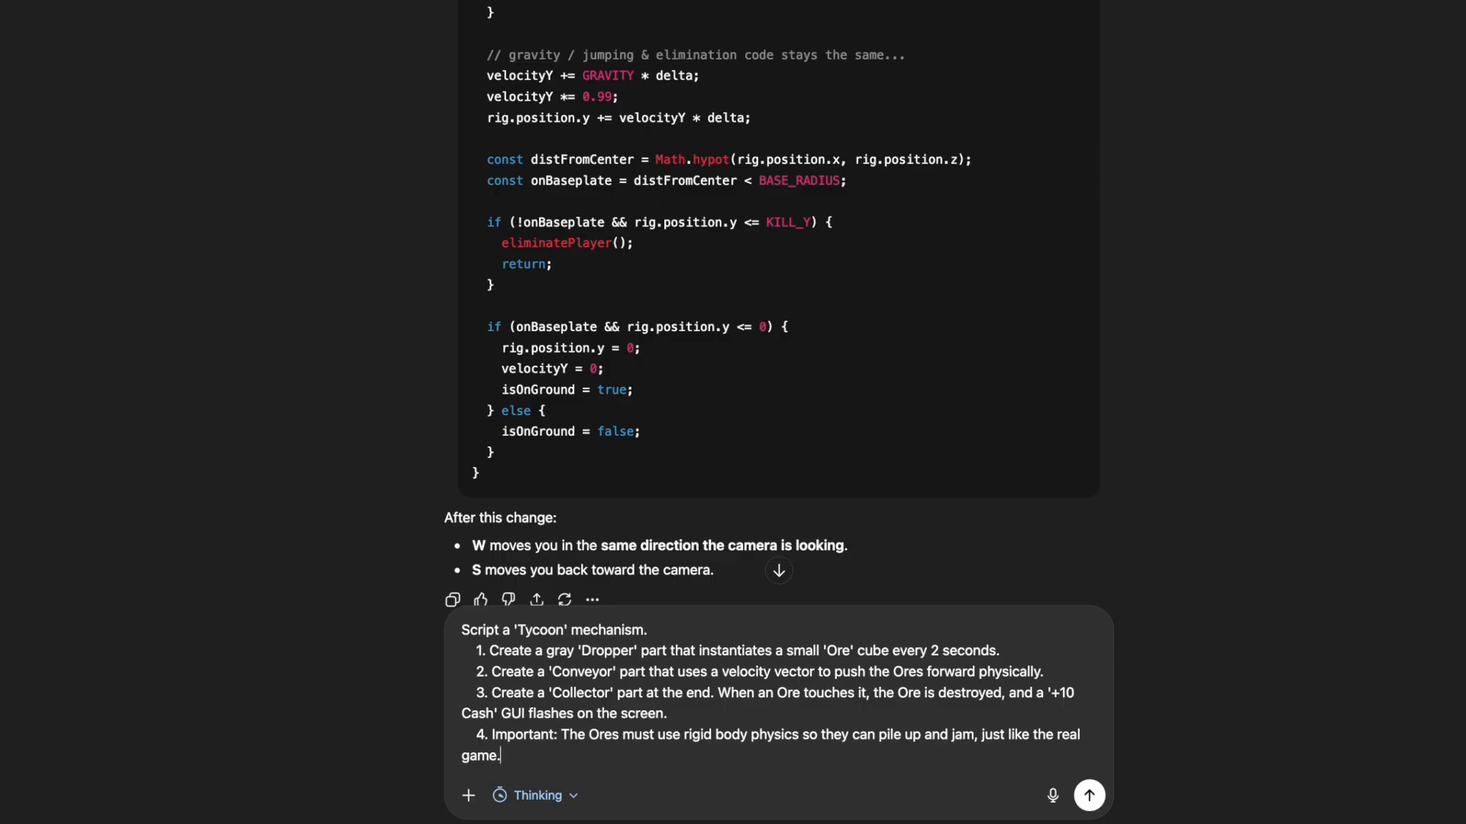
Step: Send the report that the game is a black screen with console errors, then scroll the reply
{"action": "type", "text": "the game is black, something isnt working, here are some console log"}
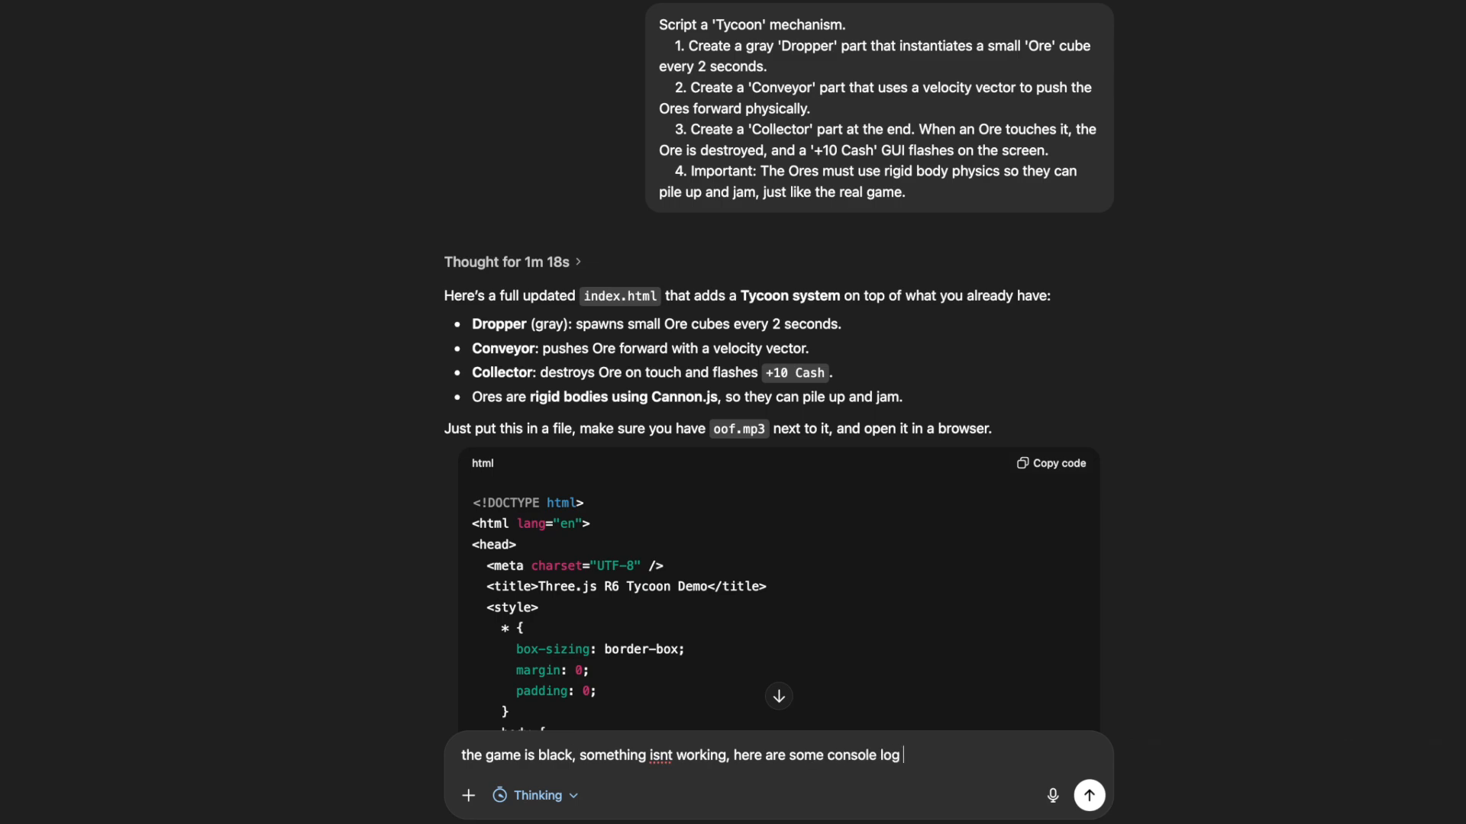
{"action": "left_click", "coordinate": [1087, 795]}
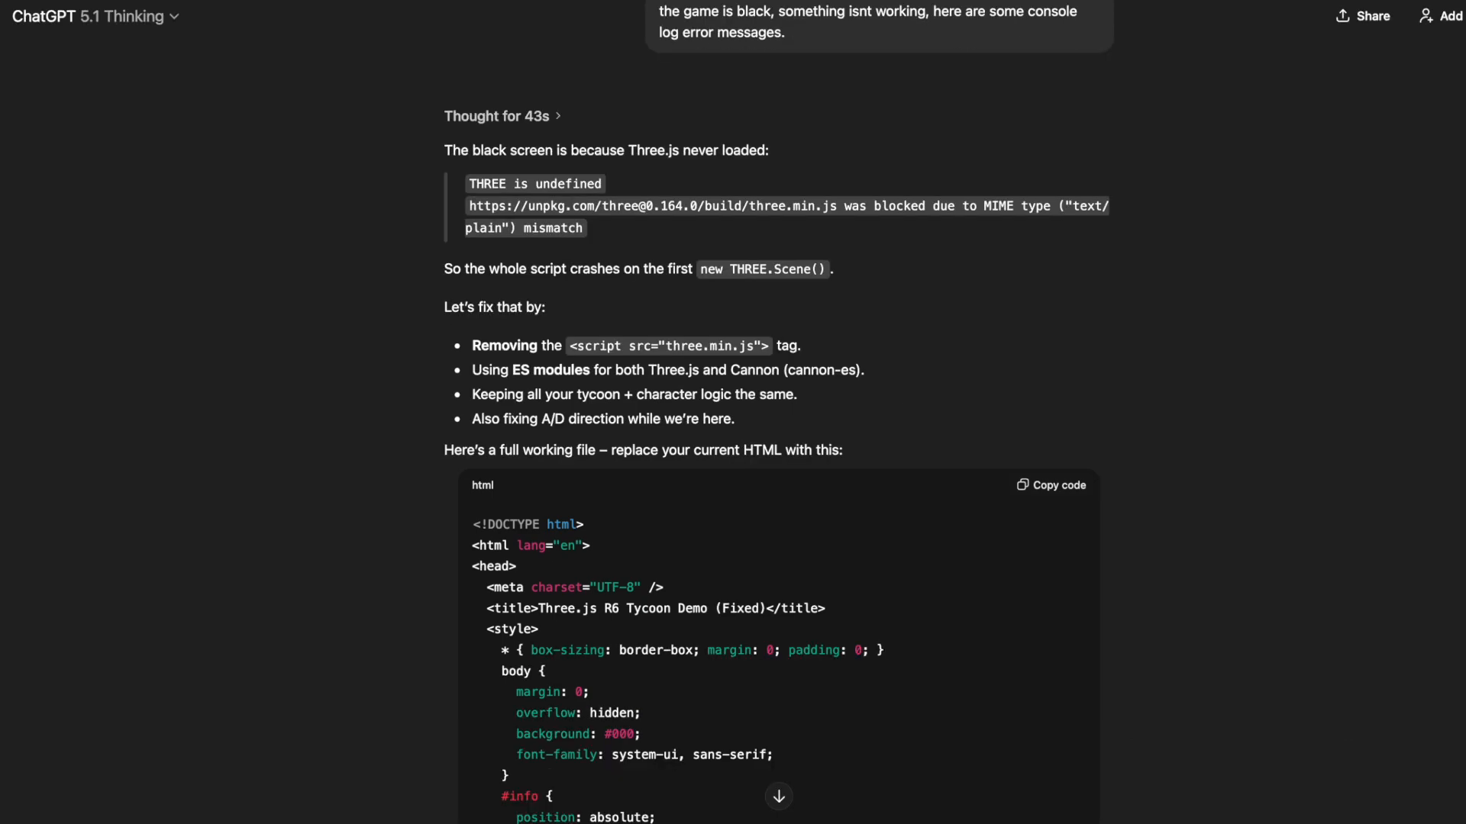
{"action": "scroll", "scroll_direction": "down", "scroll_amount": 3}
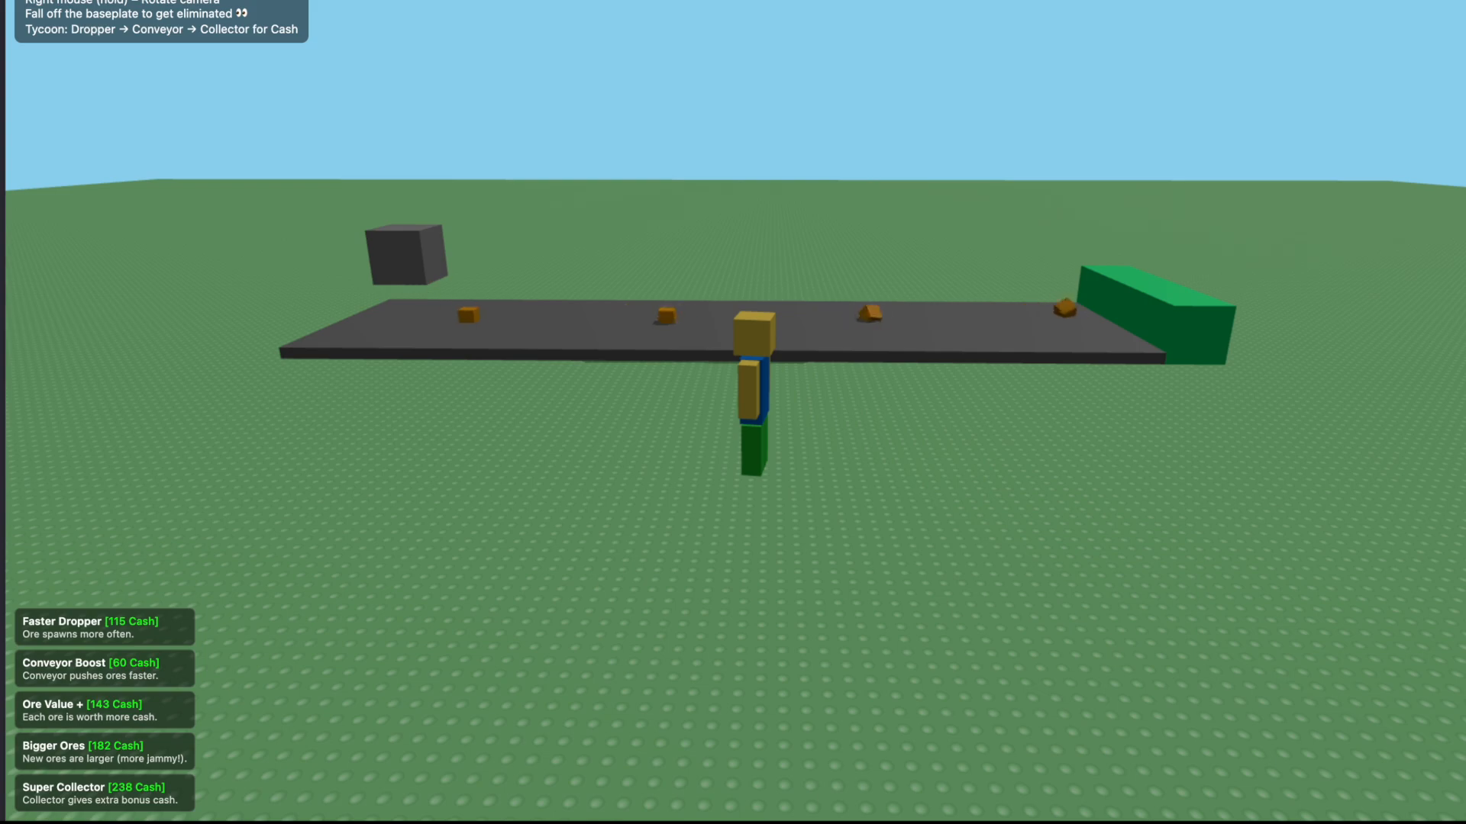
Step: Buy Conveyor Boost, Faster Dropper, Ore Value +, Bigger Ores and Super Collector upgrades
{"action": "left_click", "coordinate": [104, 669]}
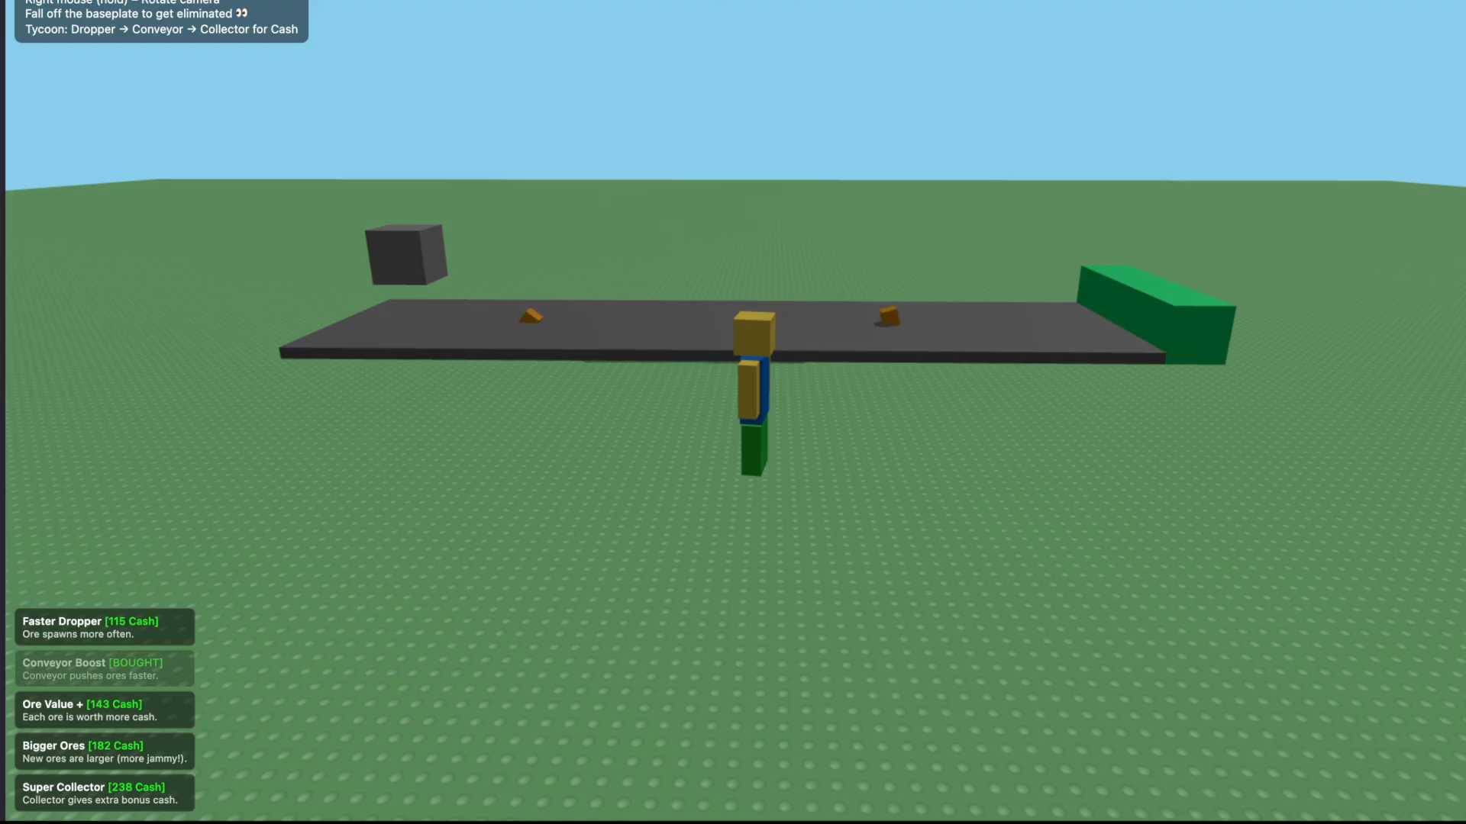
{"action": "left_click", "coordinate": [103, 626]}
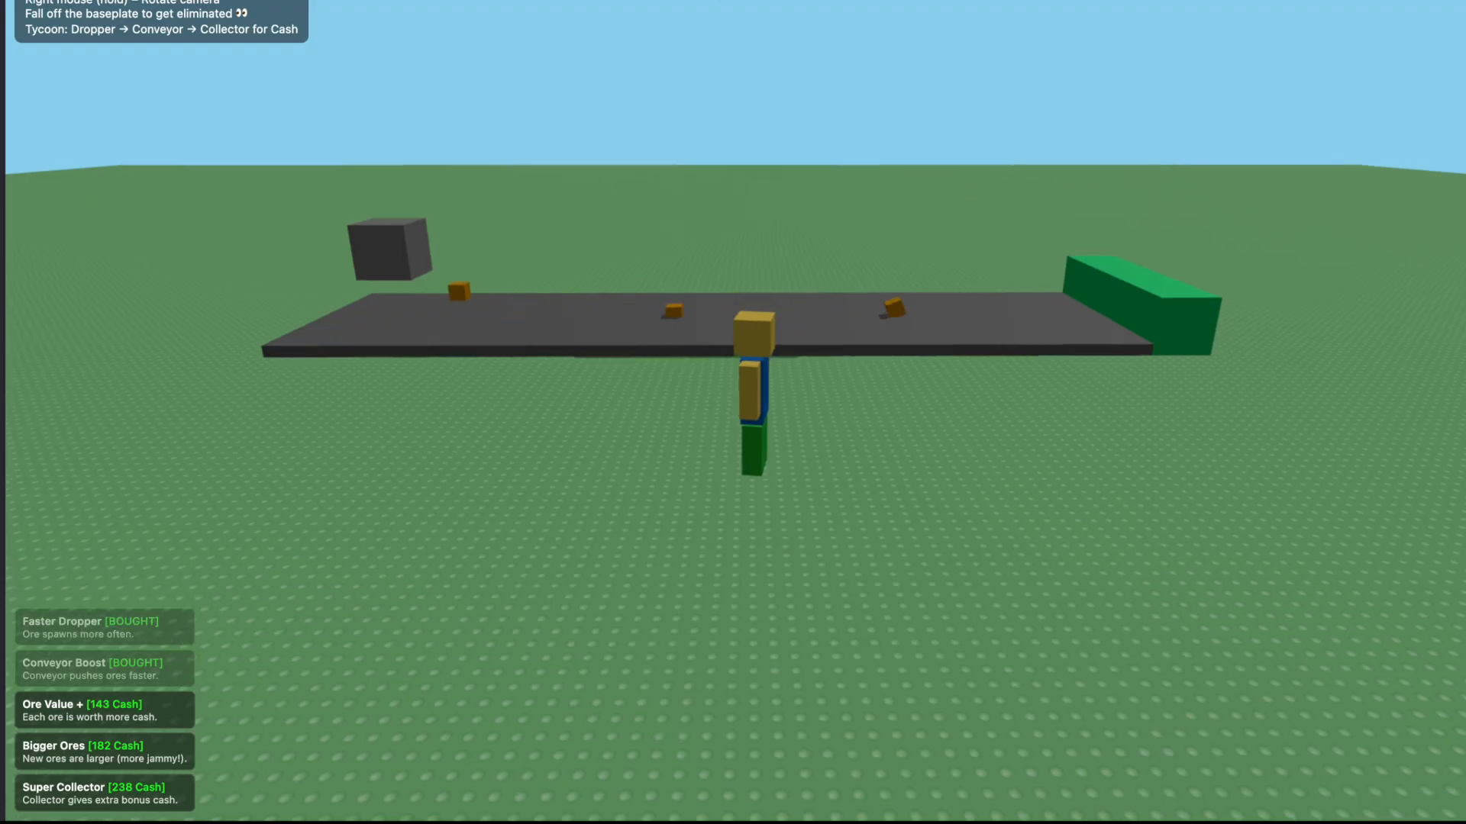
{"action": "left_click", "coordinate": [103, 711]}
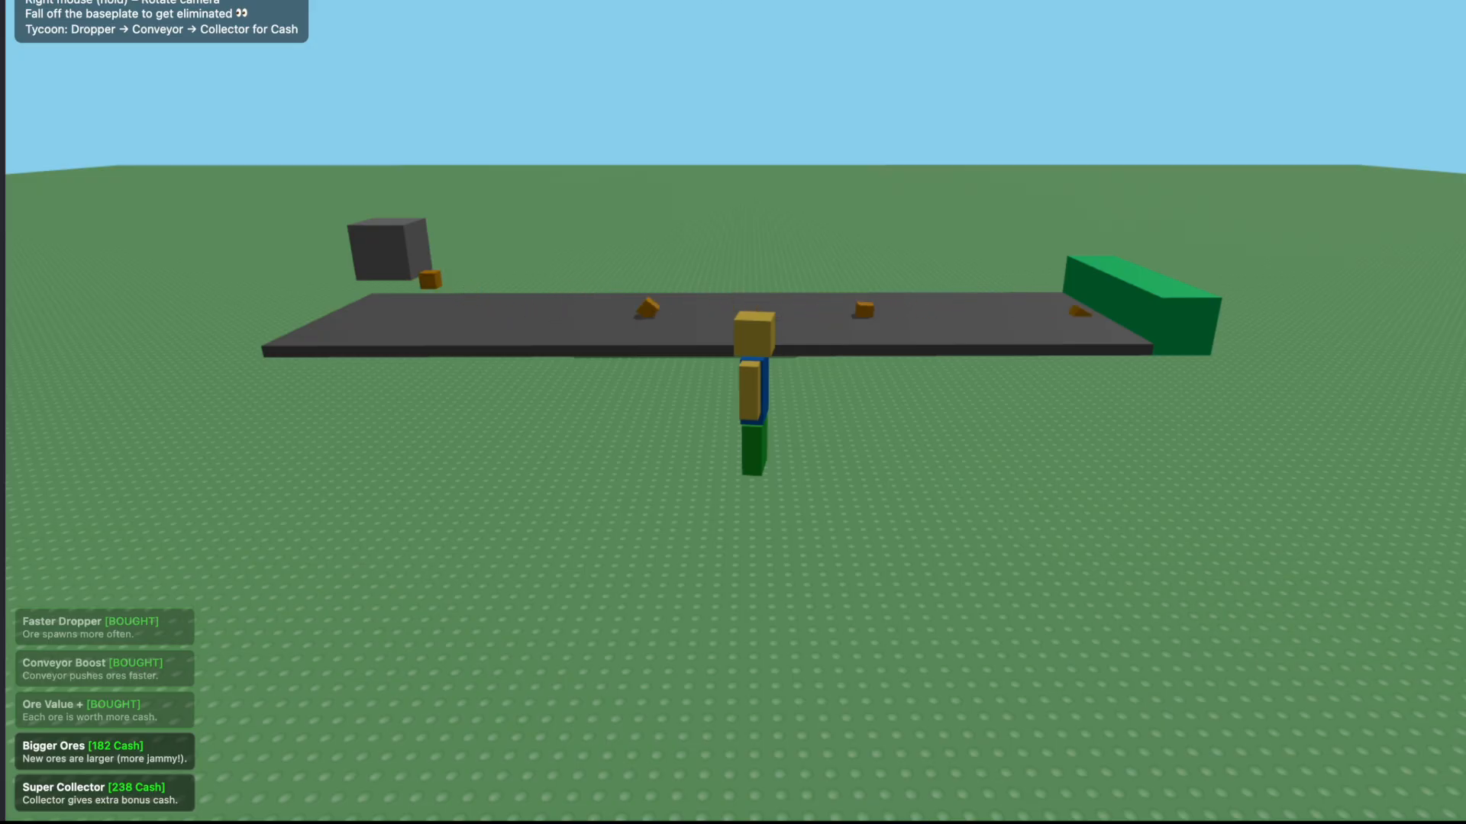
{"action": "left_click", "coordinate": [103, 753]}
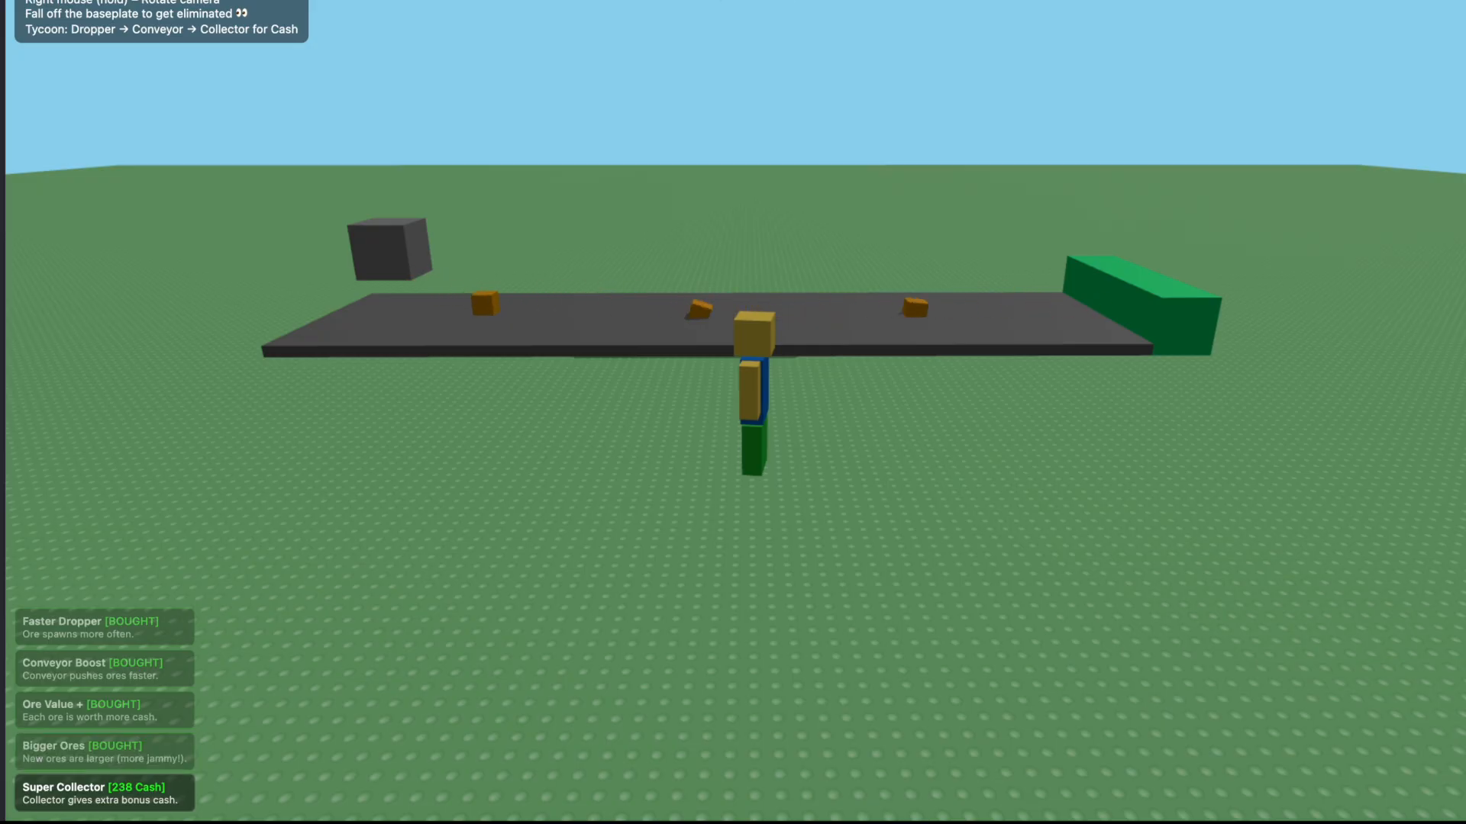
{"action": "left_click", "coordinate": [103, 792]}
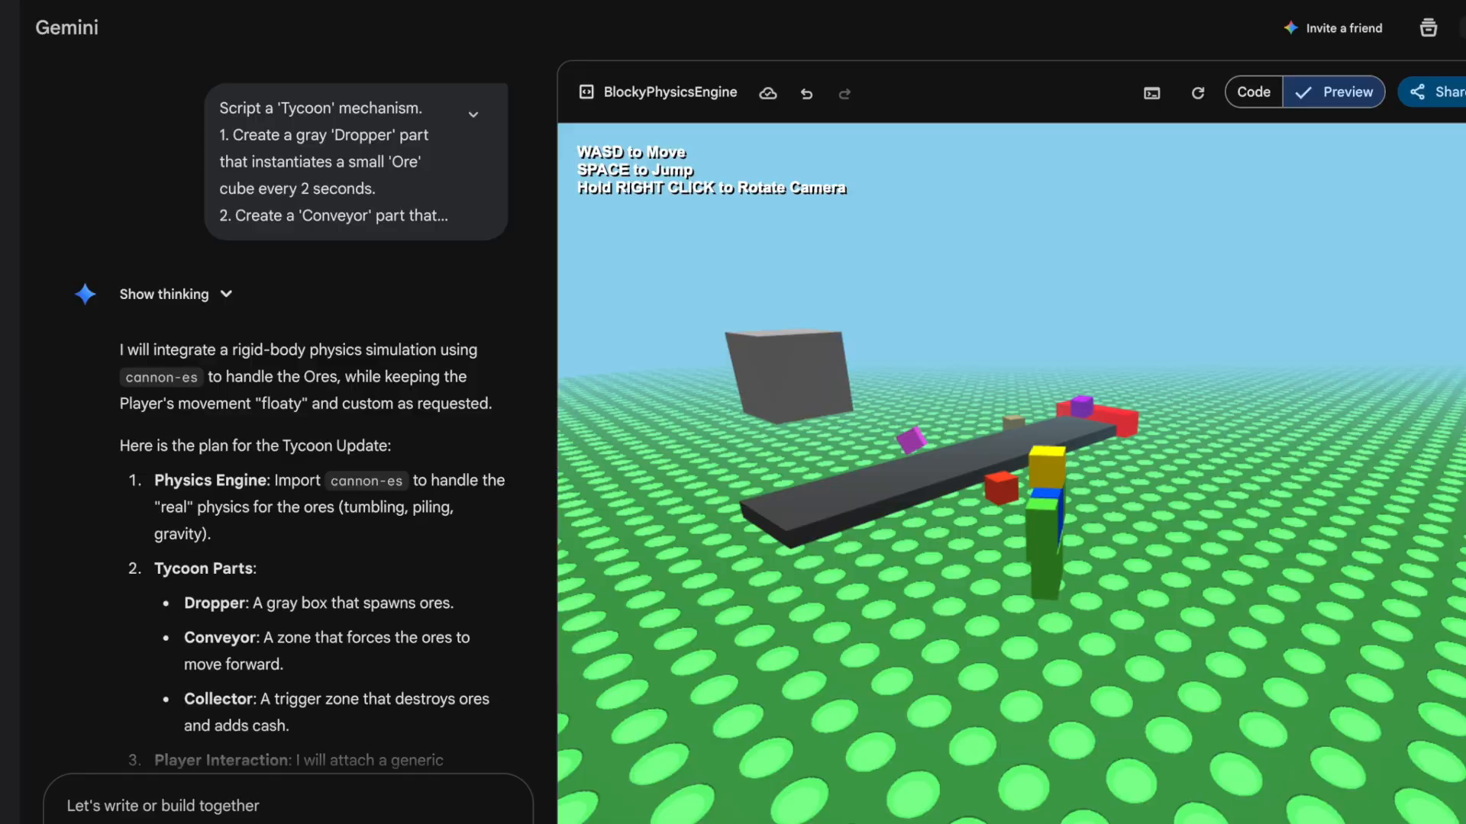
Step: Type that many blocks fall off the conveyor and ask for upgrades bought with cash
{"action": "type", "text": "many blocks fall off the conveyor belt fix it. also add random"}
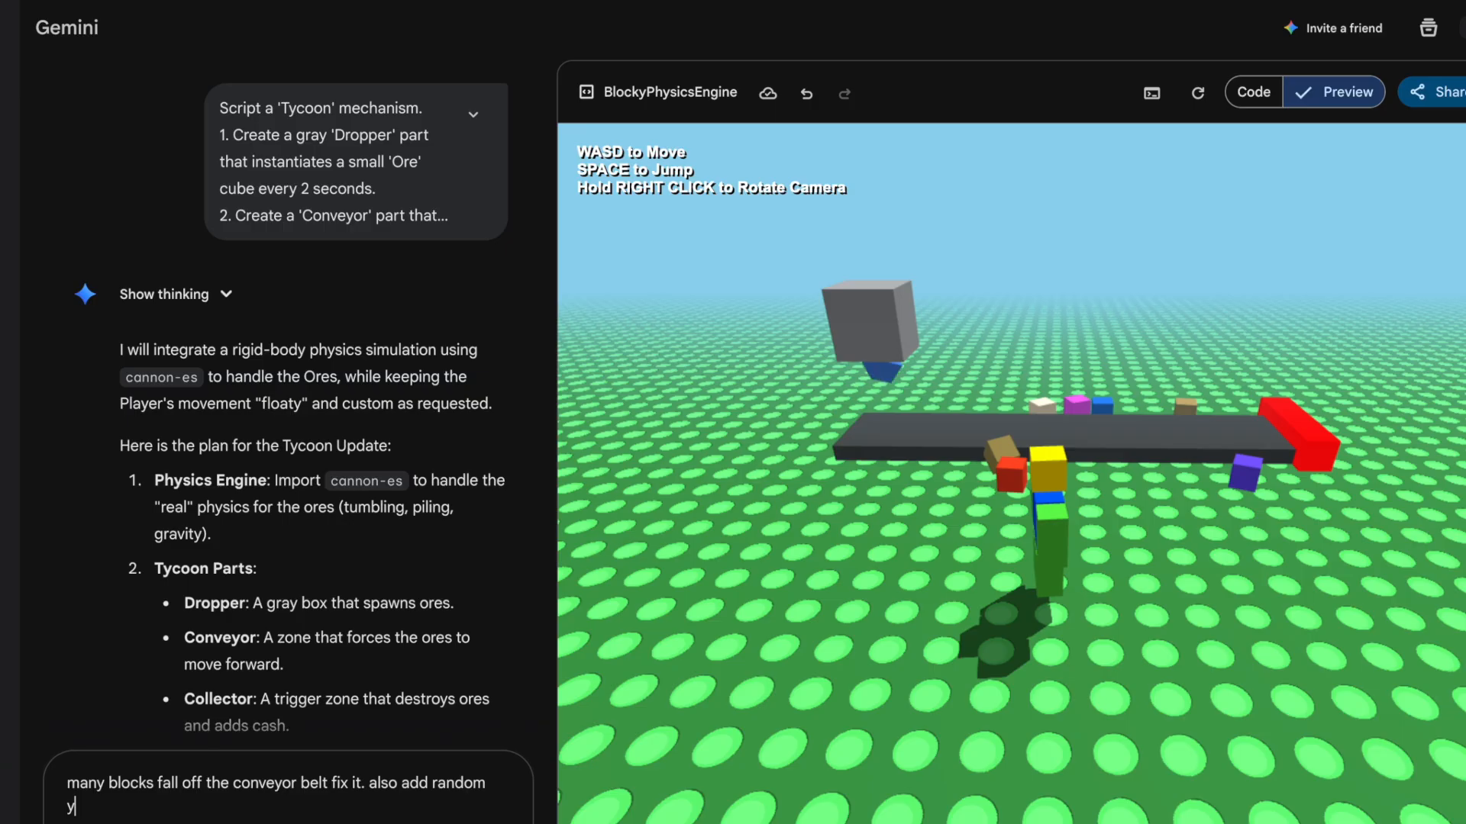
{"action": "type", "text": "upgrades i can purchase for ca"}
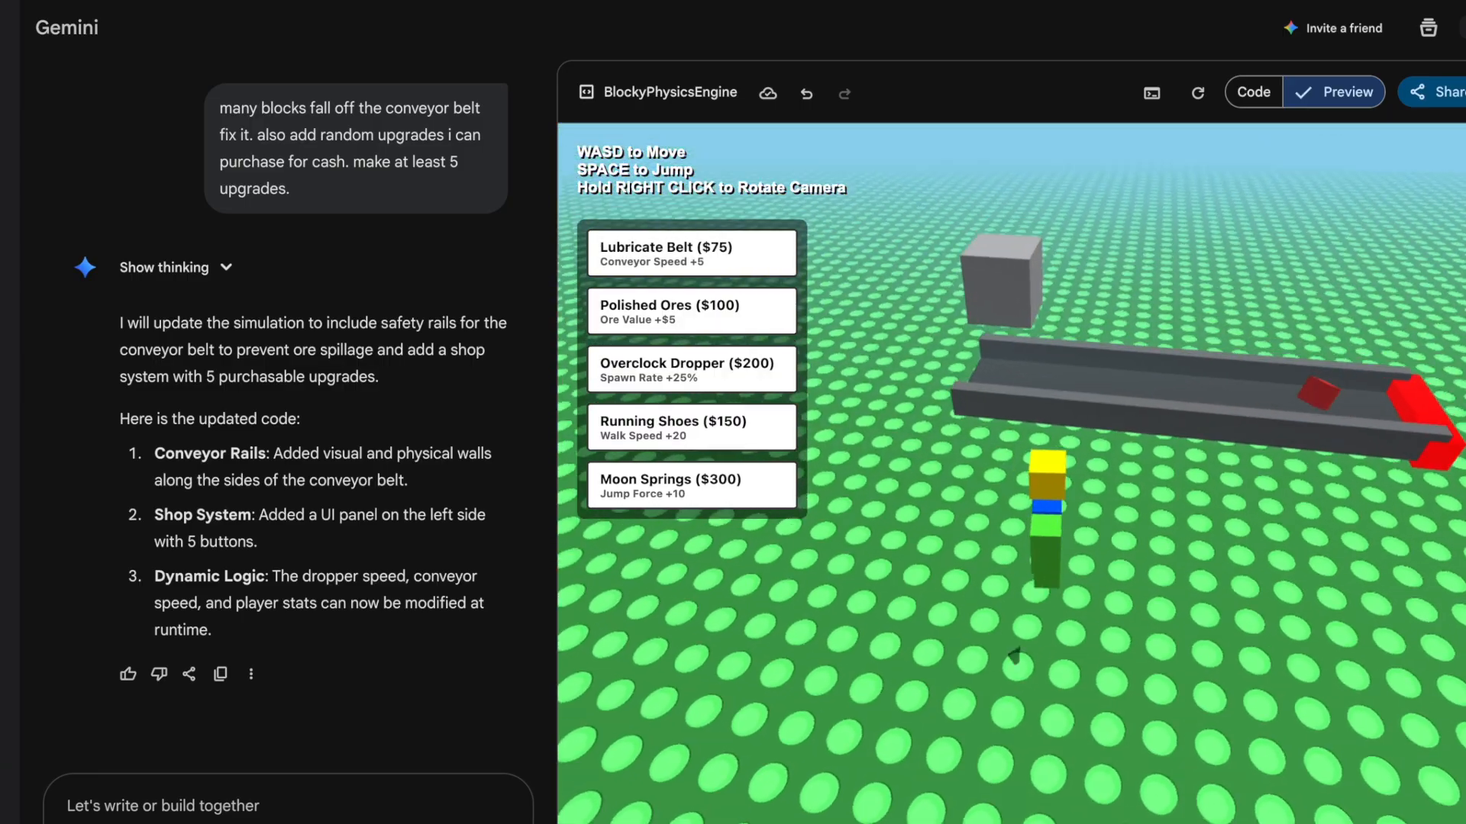
Step: Buy four shop upgrades in the preview, including Overclock Dropper and Running Shoes
{"action": "left_click", "coordinate": [691, 310]}
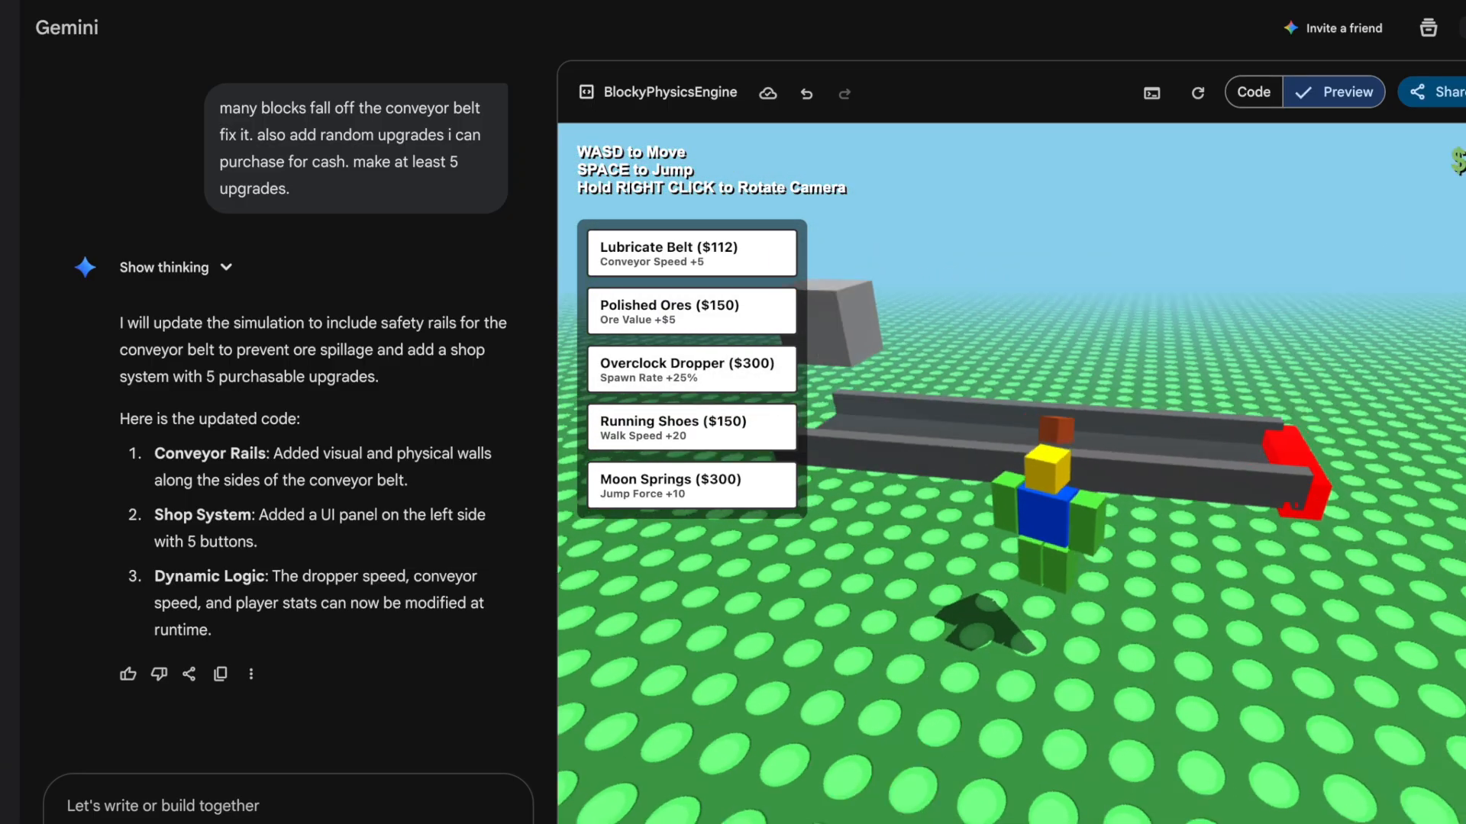
{"action": "left_click", "coordinate": [691, 368]}
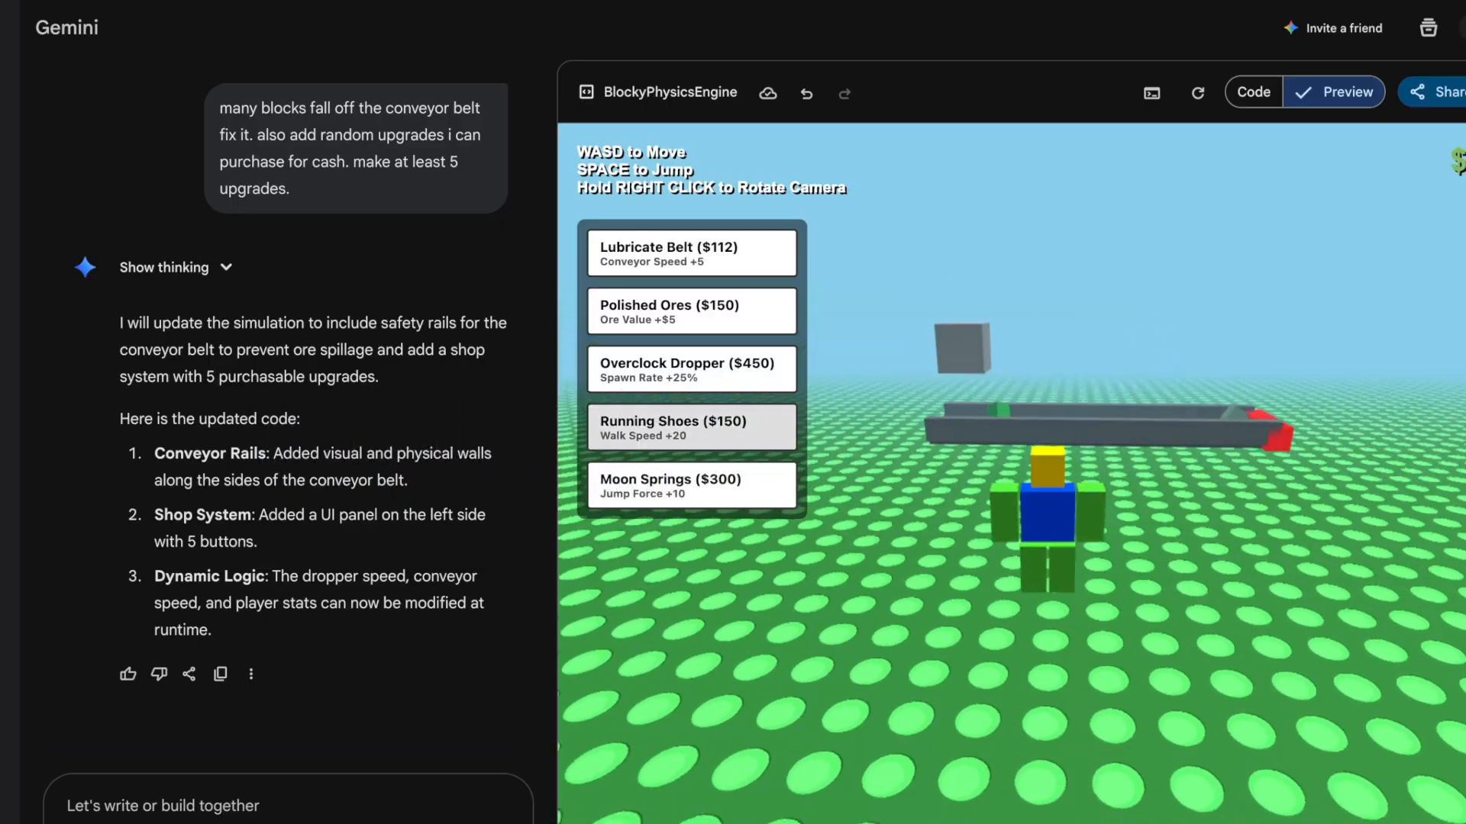
{"action": "left_click", "coordinate": [691, 426]}
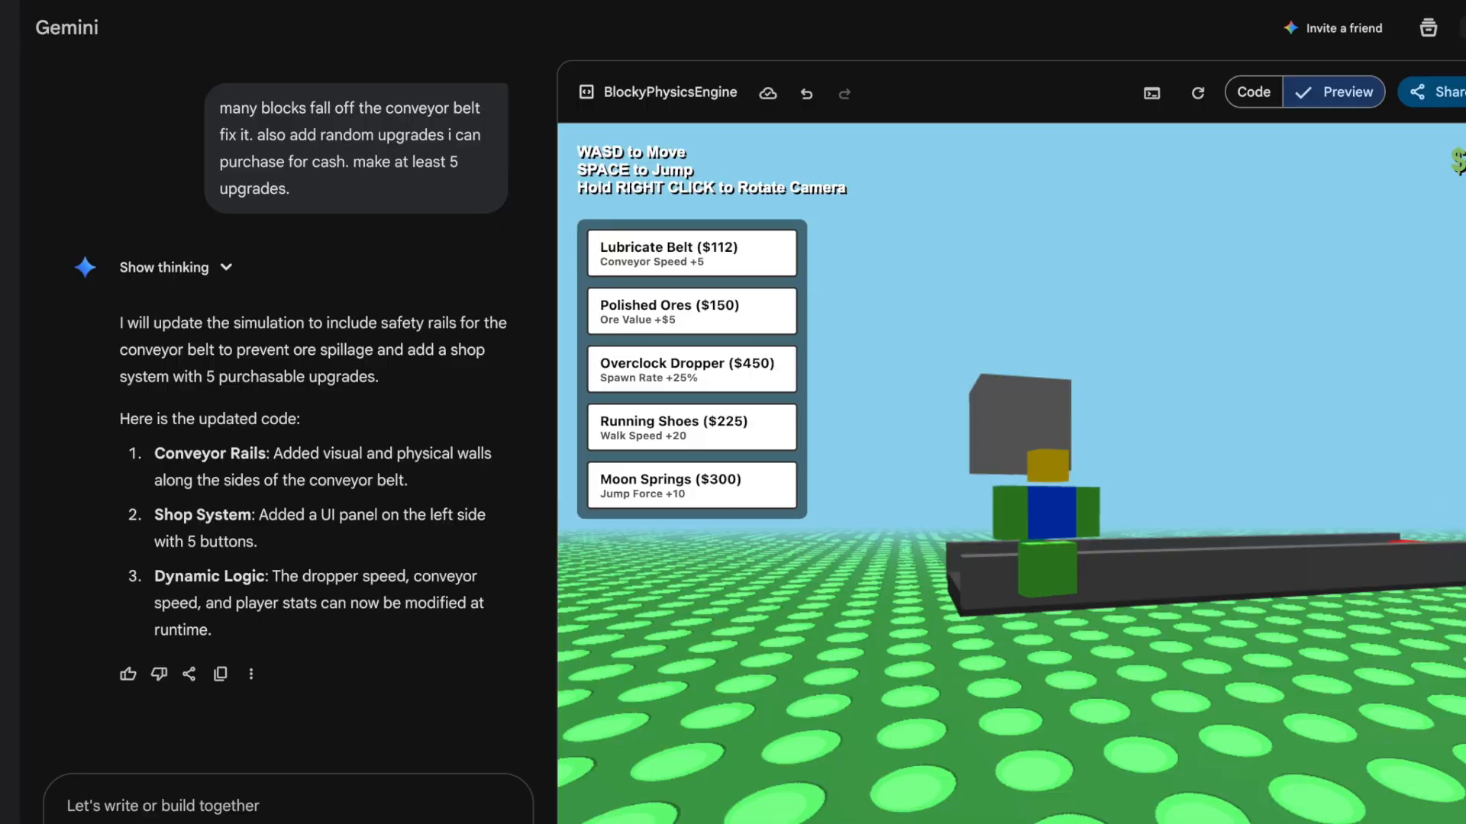
{"action": "left_click", "coordinate": [690, 486]}
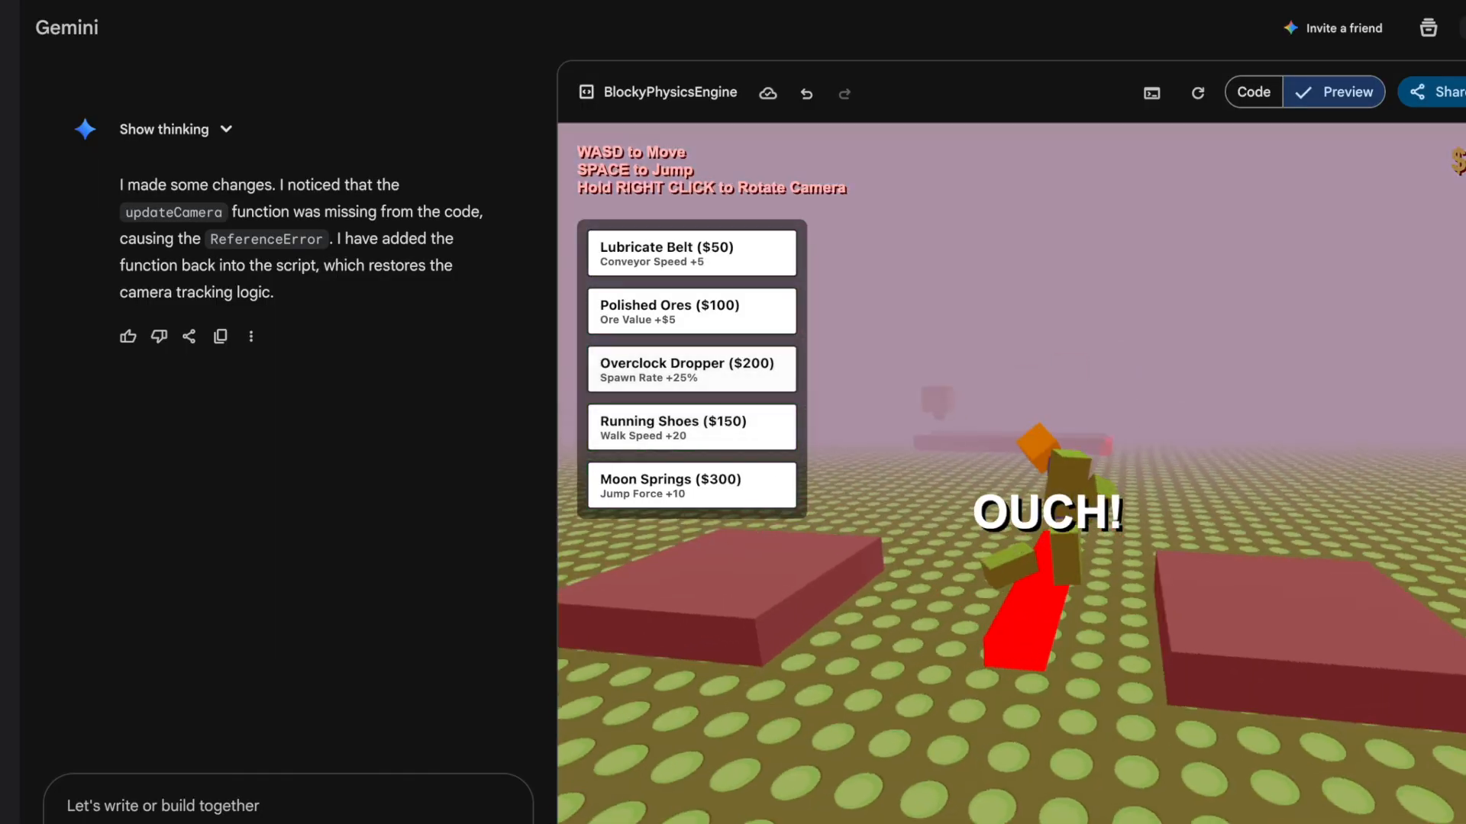
Step: Type a request to make the obby longer and fix the character not rotating
{"action": "type", "text": "make the obby longer, its very short,"}
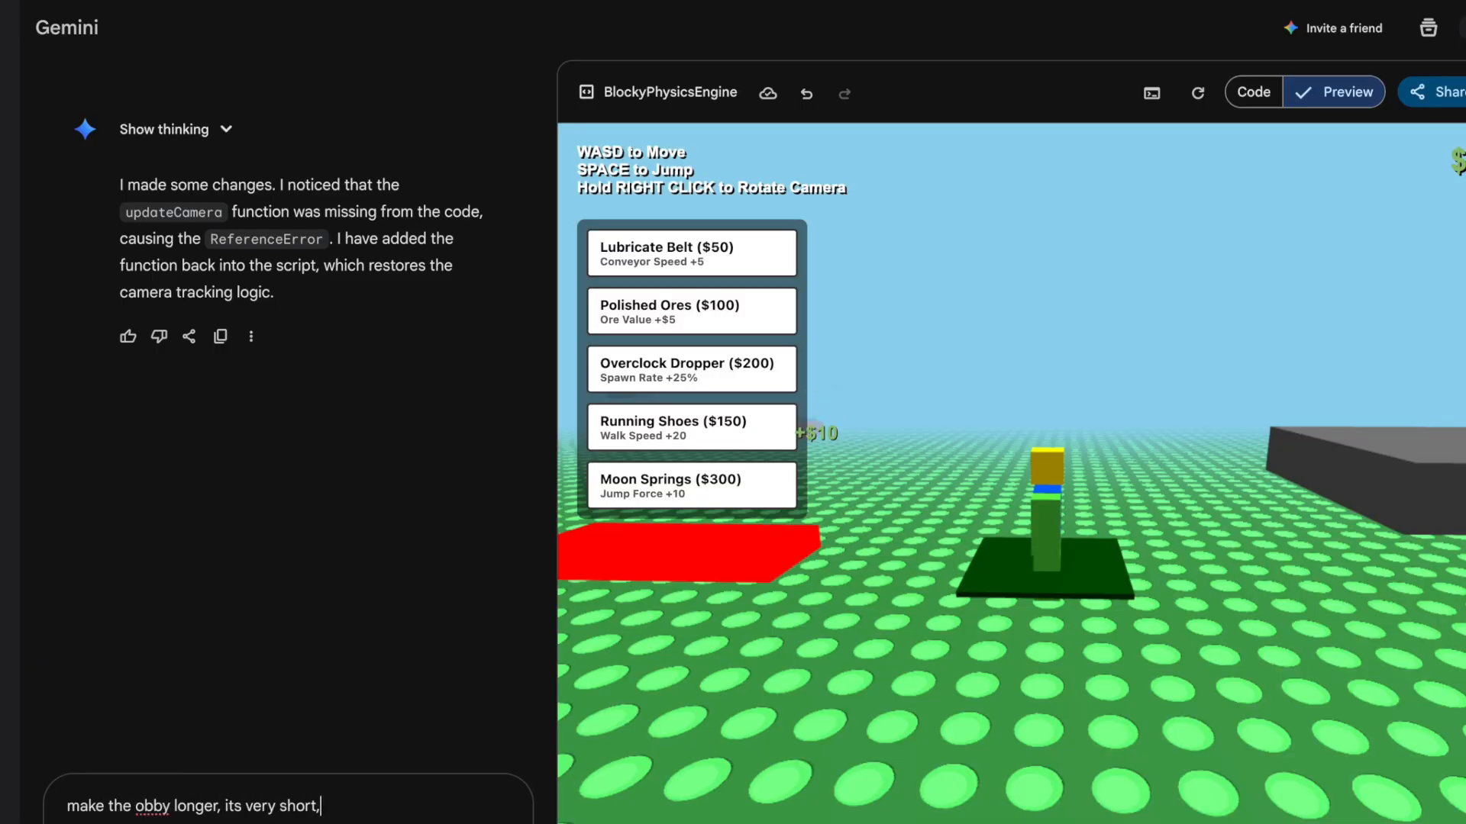
{"action": "type", "text": "also my person"}
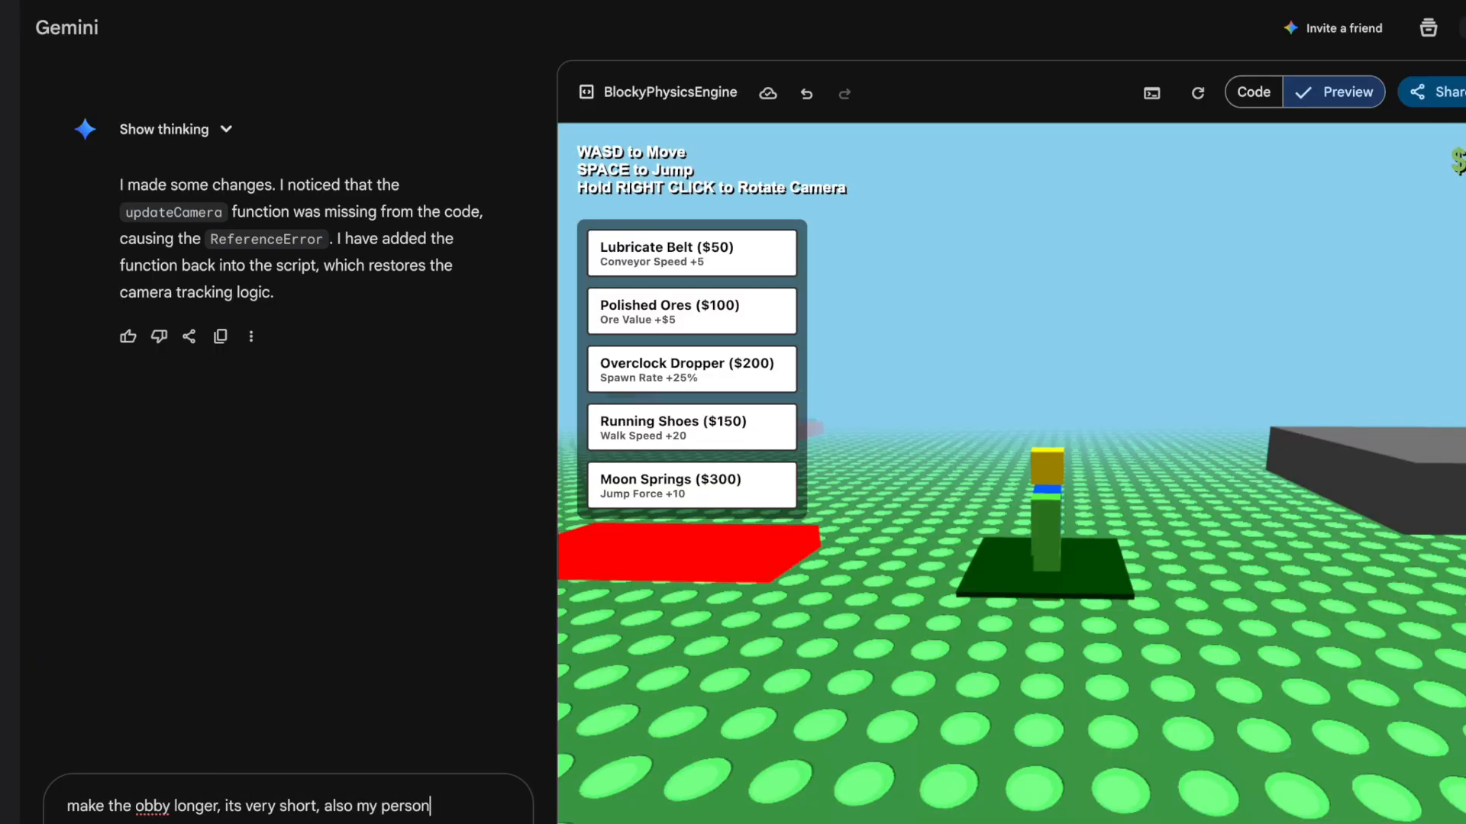
{"action": "type", "text": "doesnt roa"}
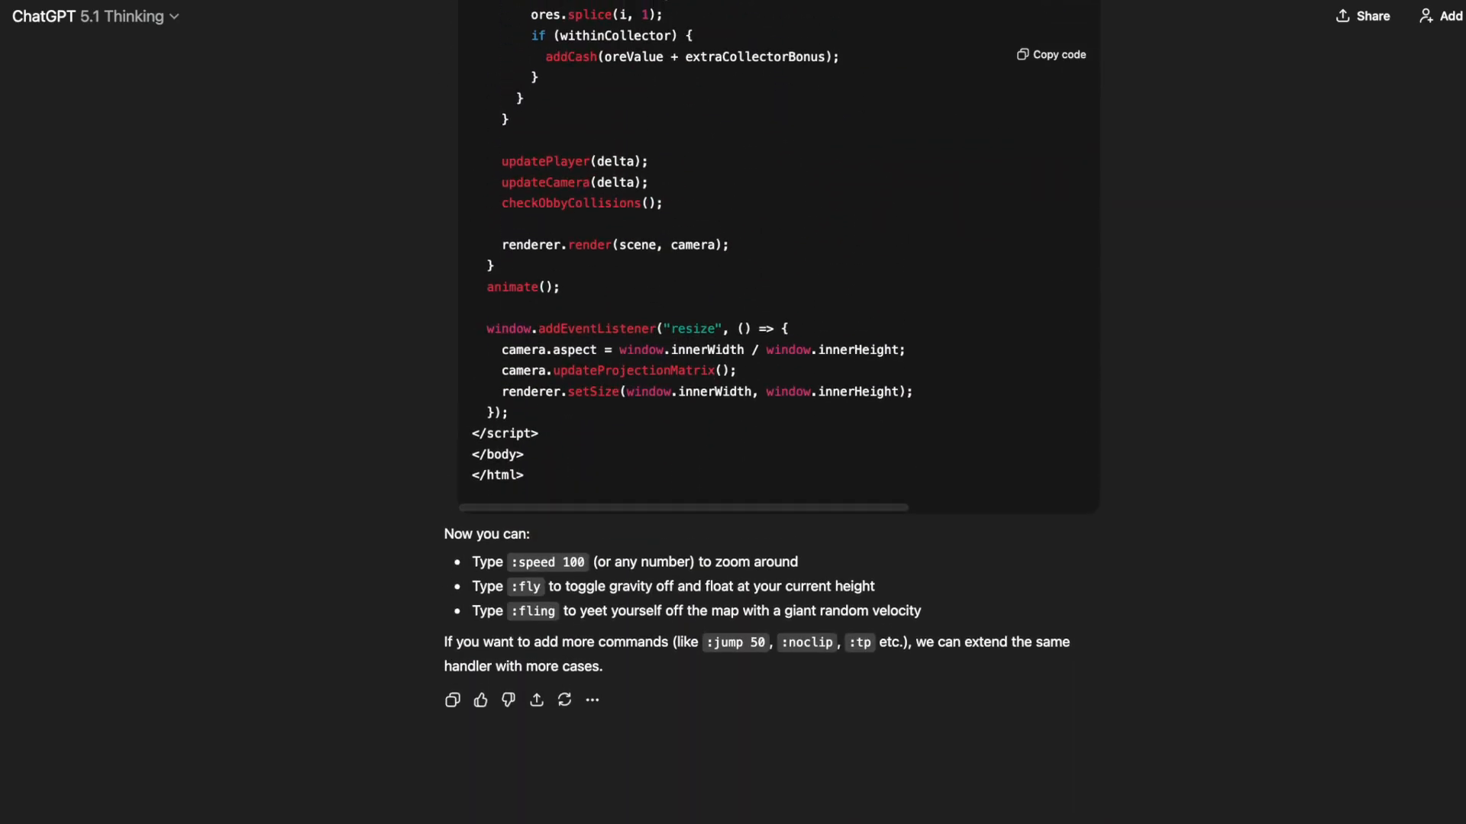
Step: Begin typing the Kohls Admin-style chat-command request
{"action": "type", "text": "mak"}
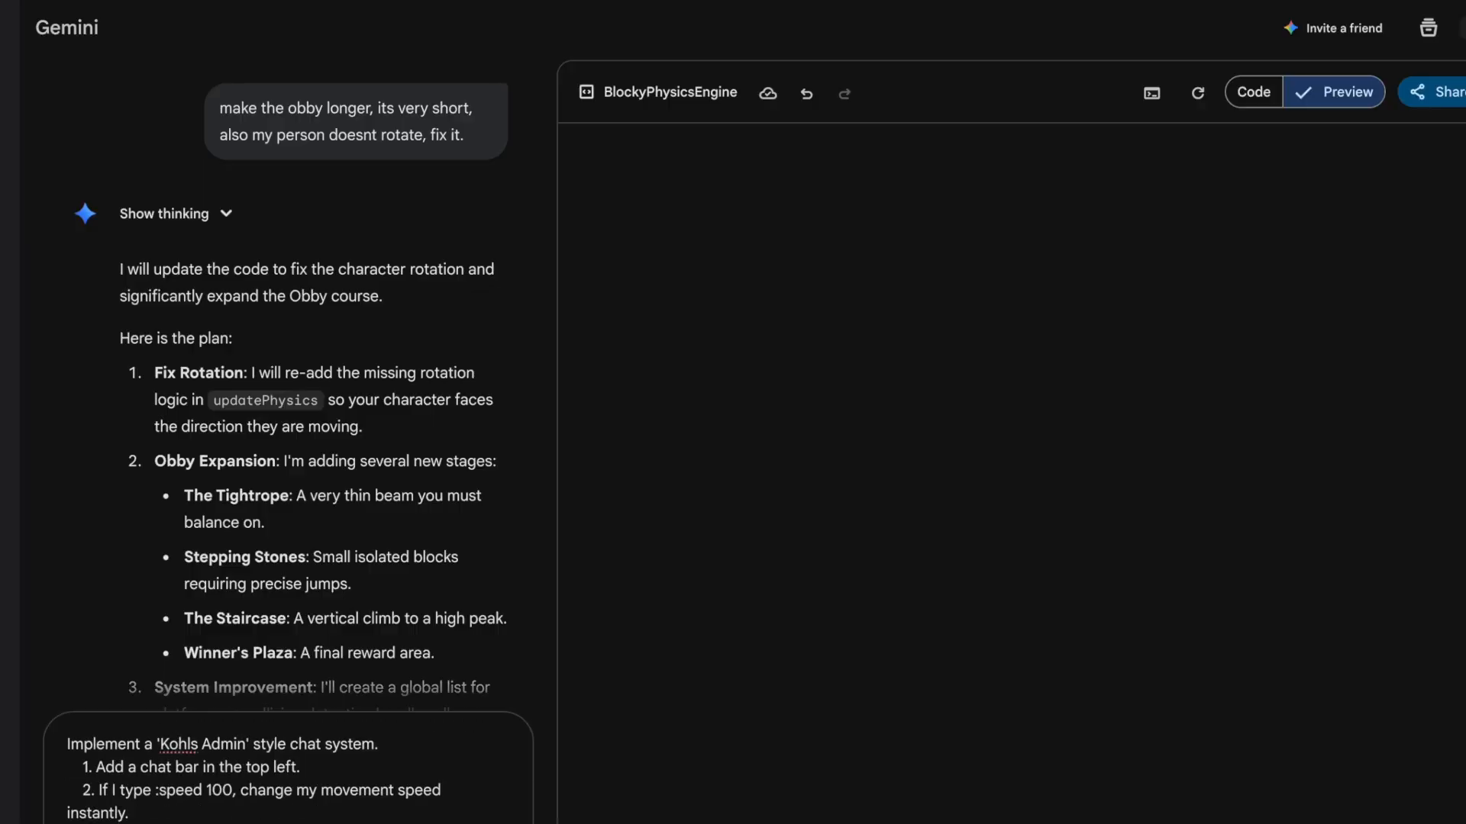
Step: Append a line asking for a creative nuke command, correcting a typo
{"action": "scroll", "scroll_direction": "down", "scroll_amount": 3}
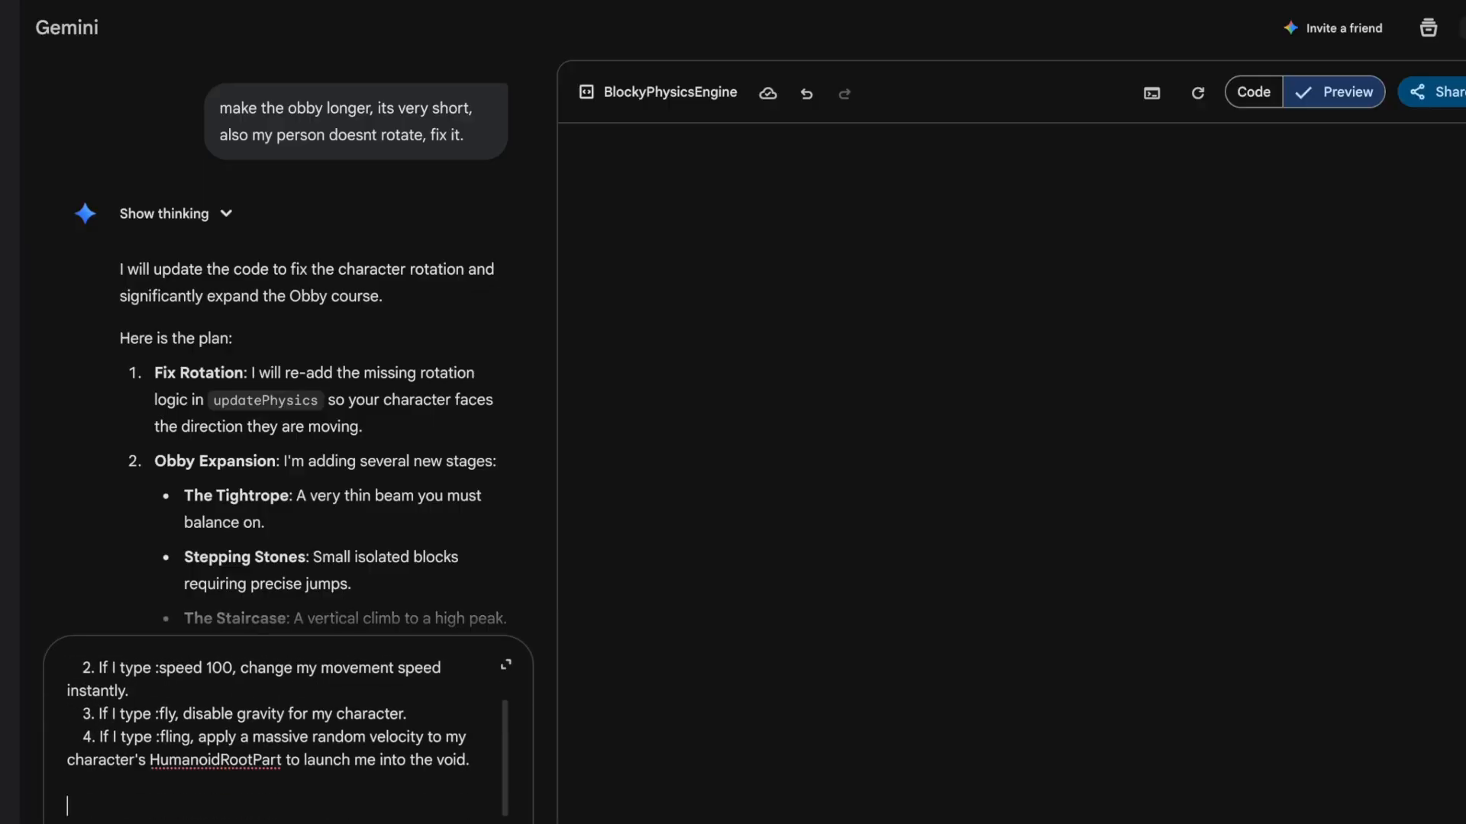
{"action": "type", "text": "add a nuke command, be"}
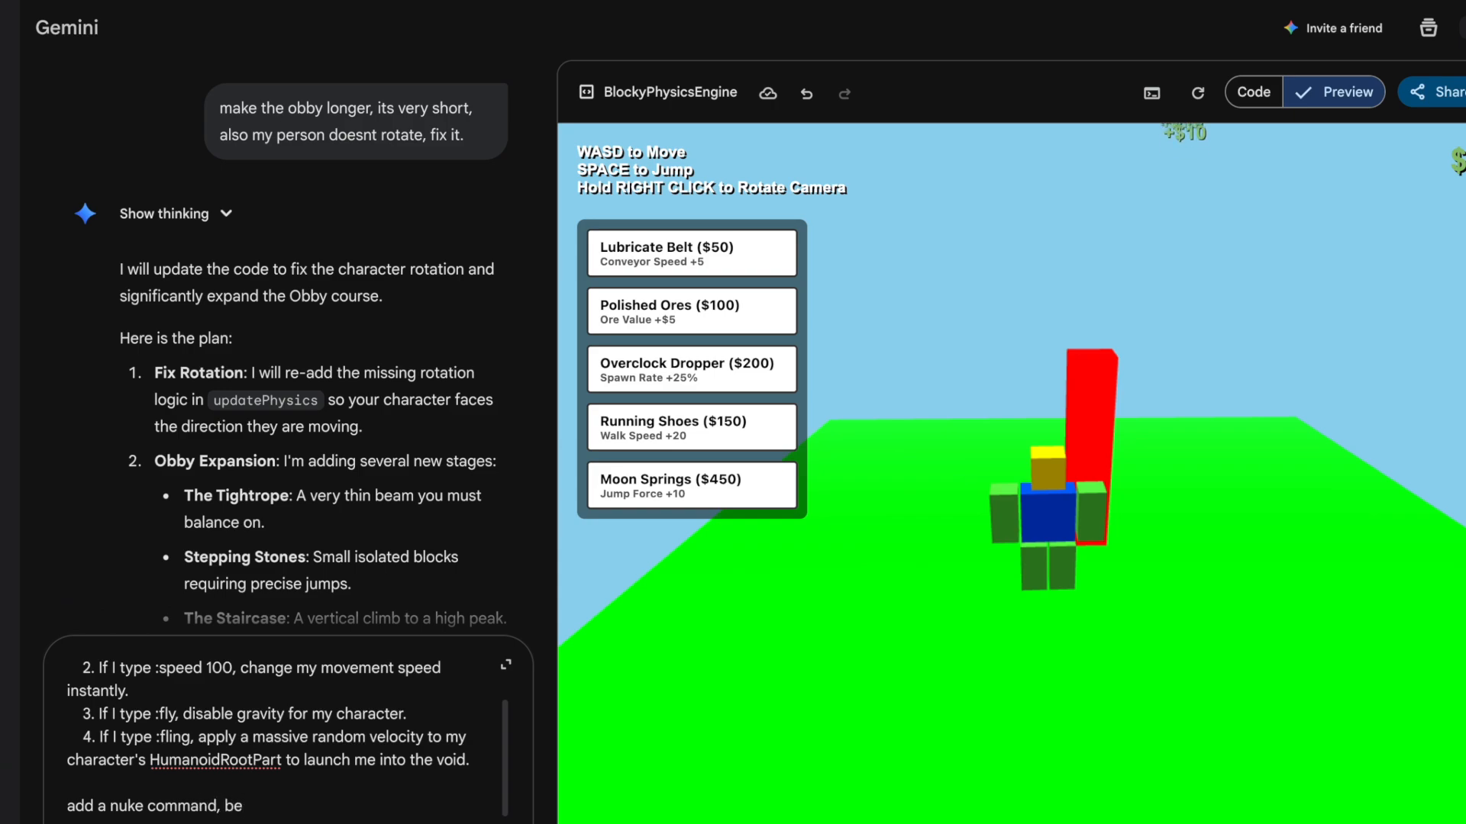
{"action": "type", "text": "creatt"}
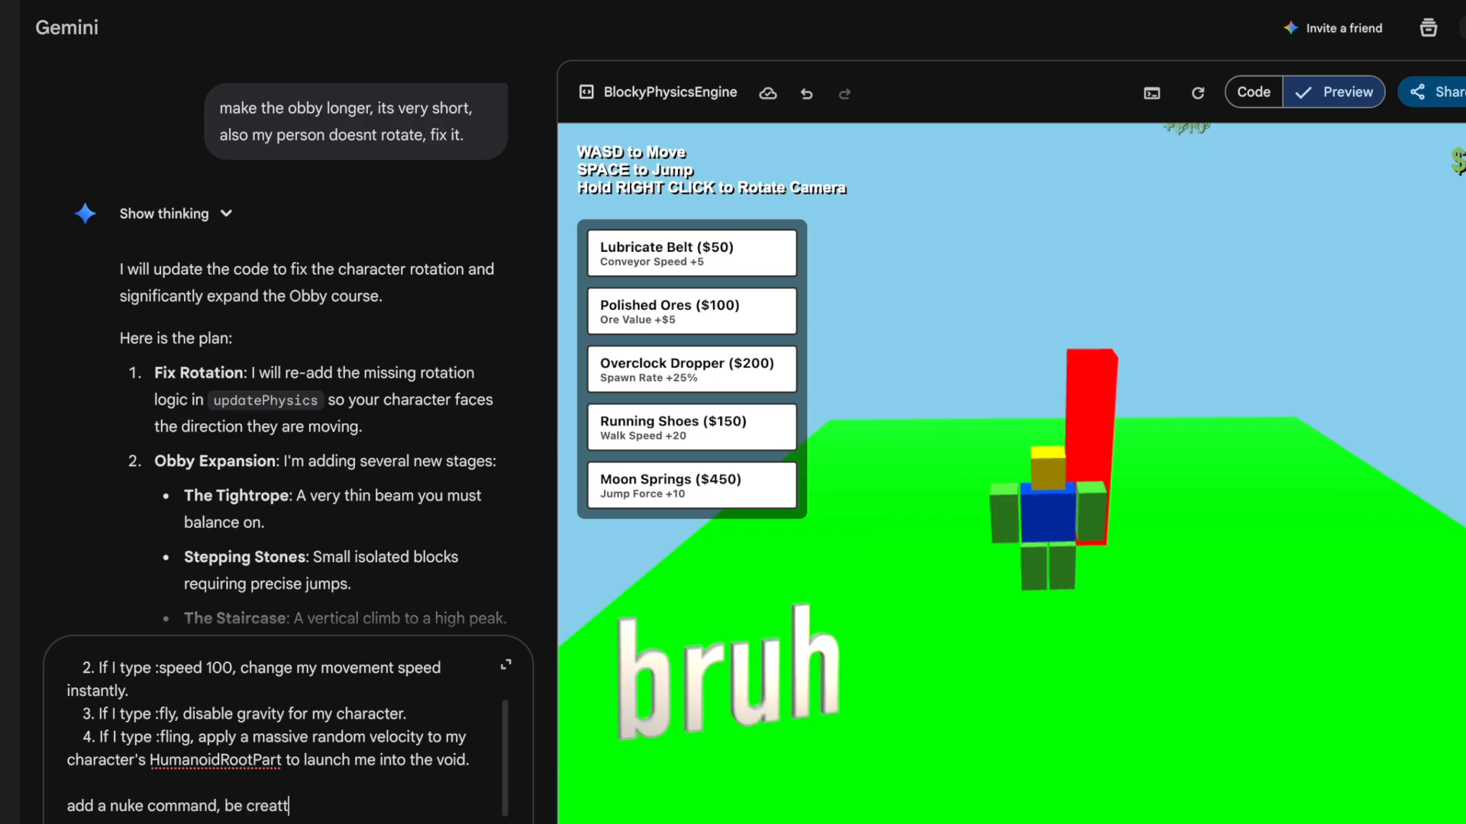
{"action": "key", "text": "Backspace"}
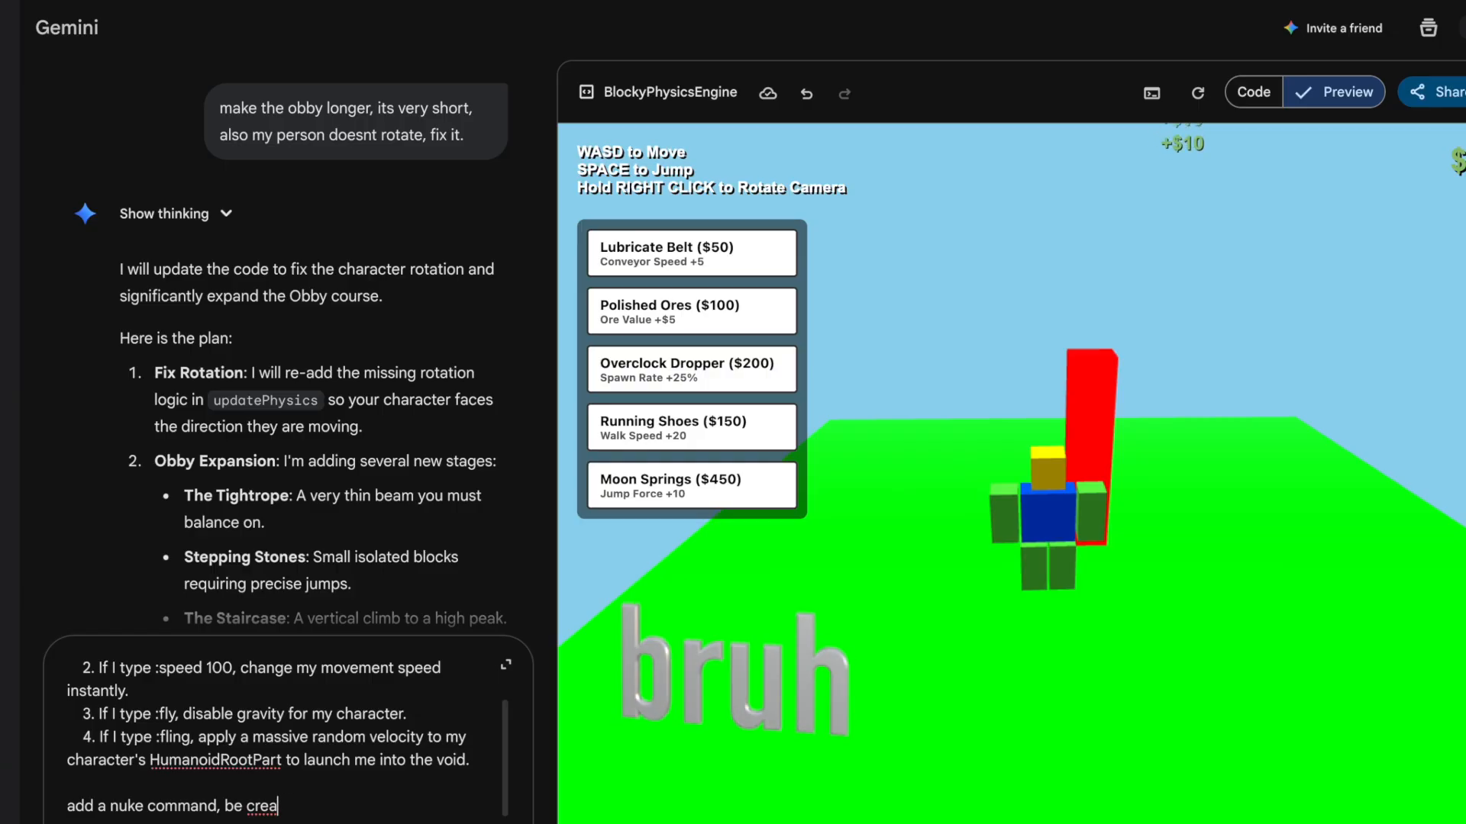